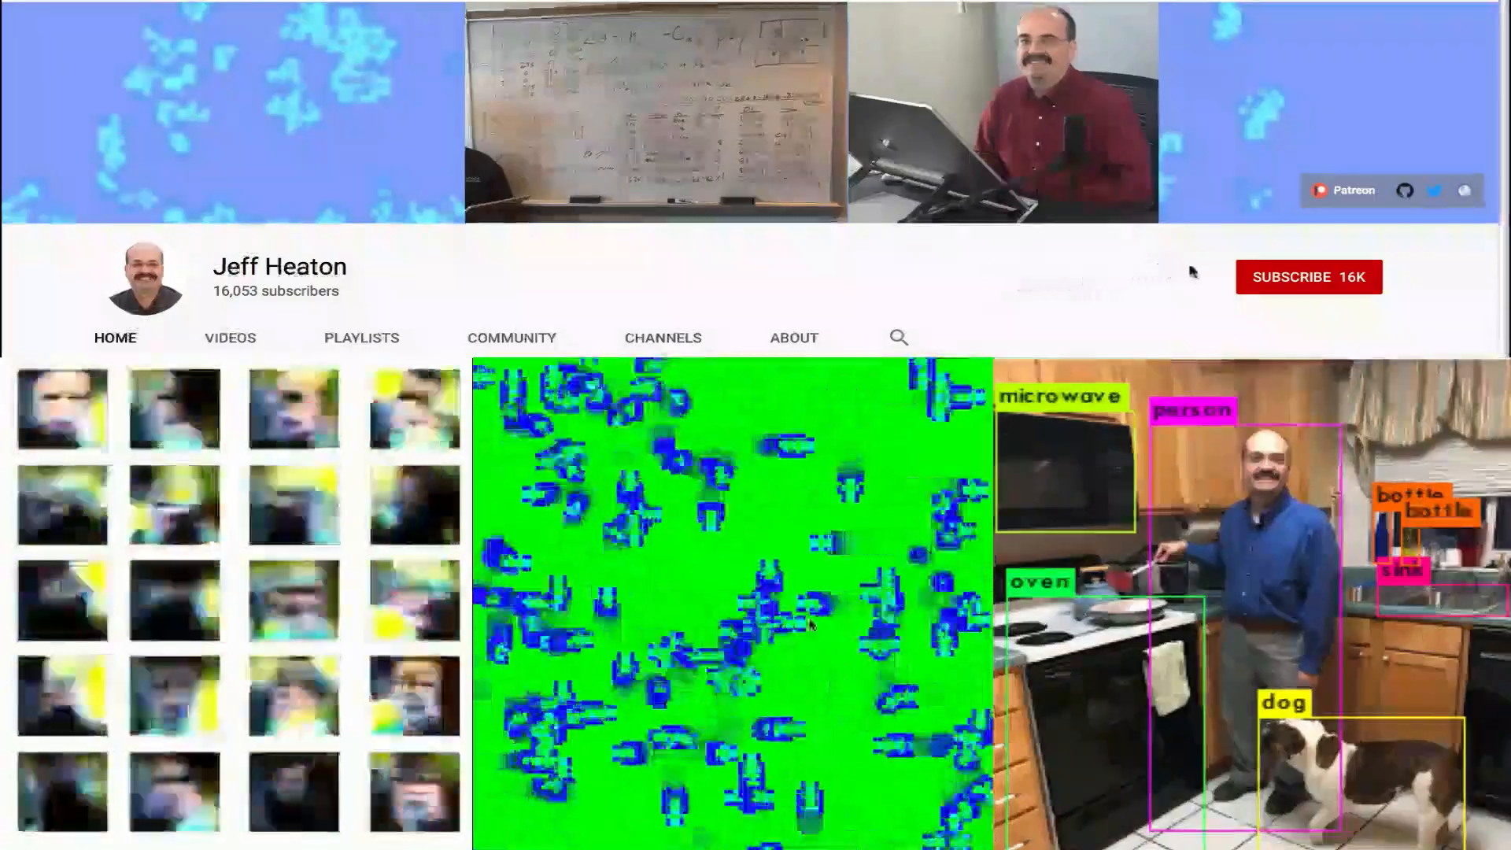
Bring up the Part 10.5 Temporal CNN in Keras and TensorFlow notebook.
left_click(1309, 276)
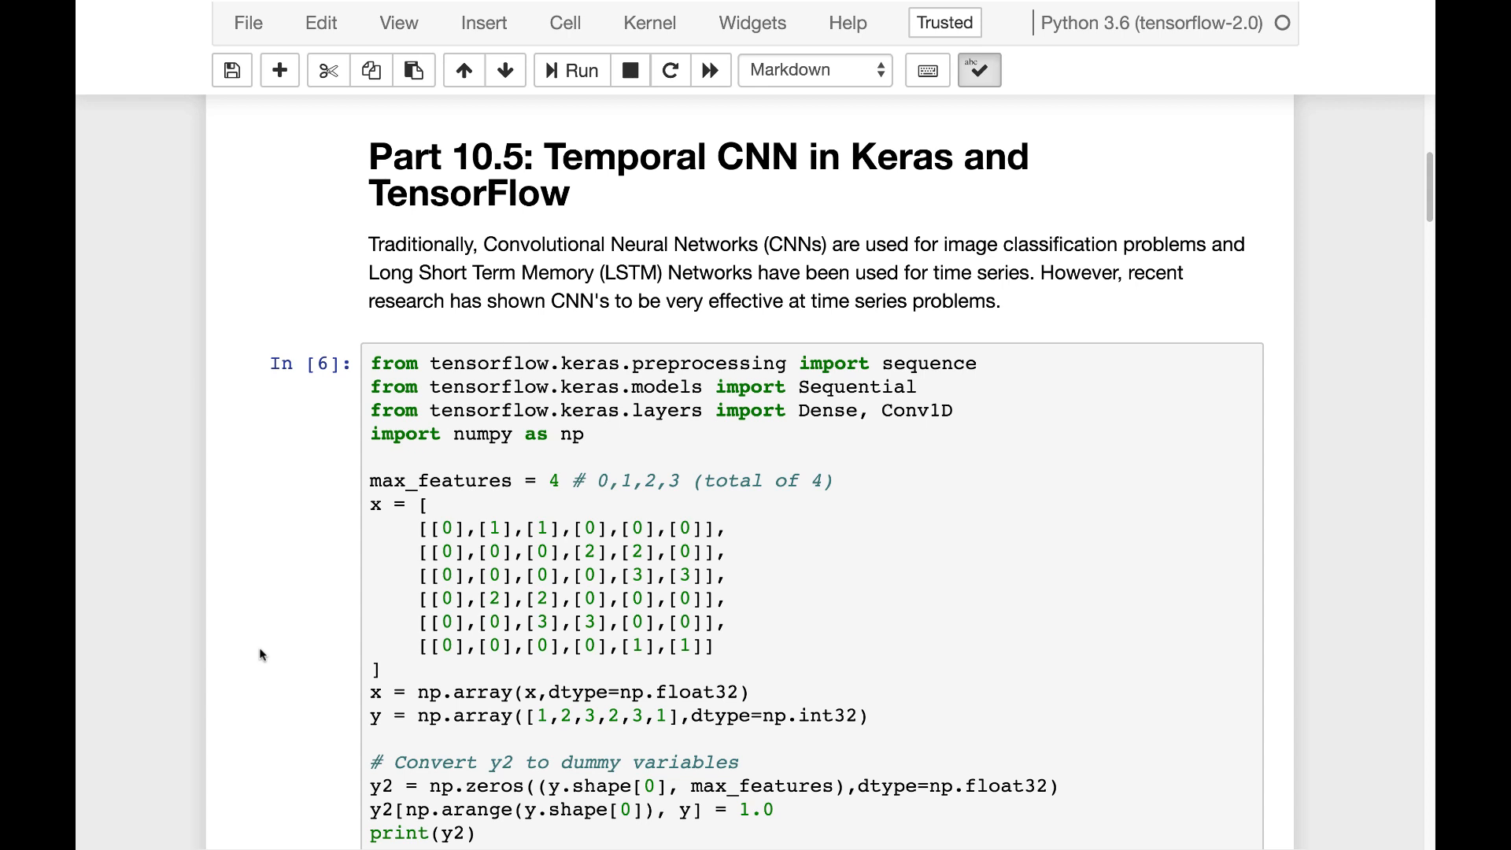
mouse_move(293, 578)
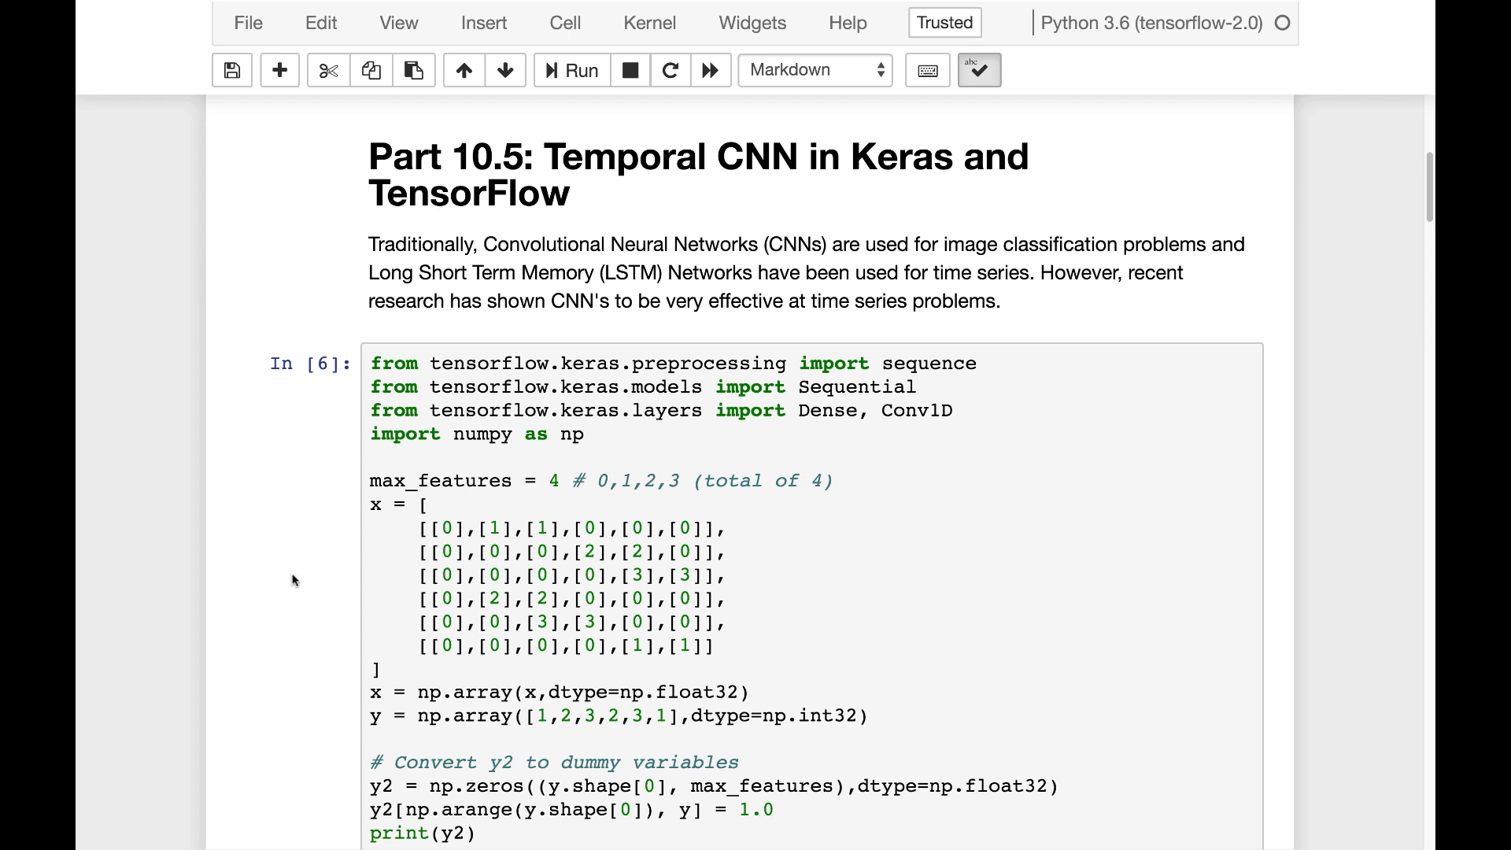
Restart the kernel and clear all cell outputs via Kernel > Restart & Clear Output.
scroll("up", 3)
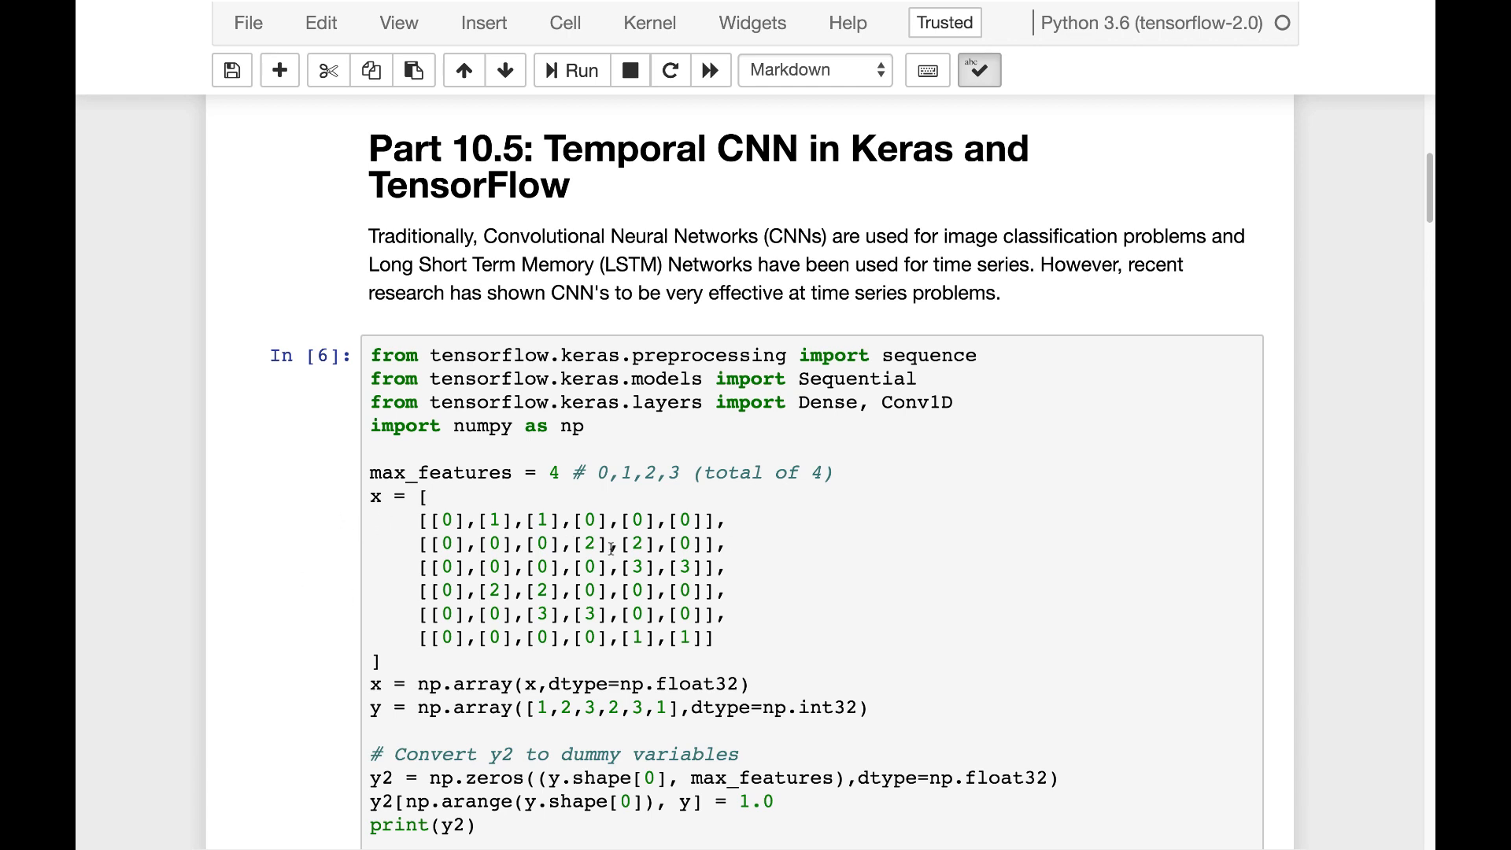
mouse_move(627, 344)
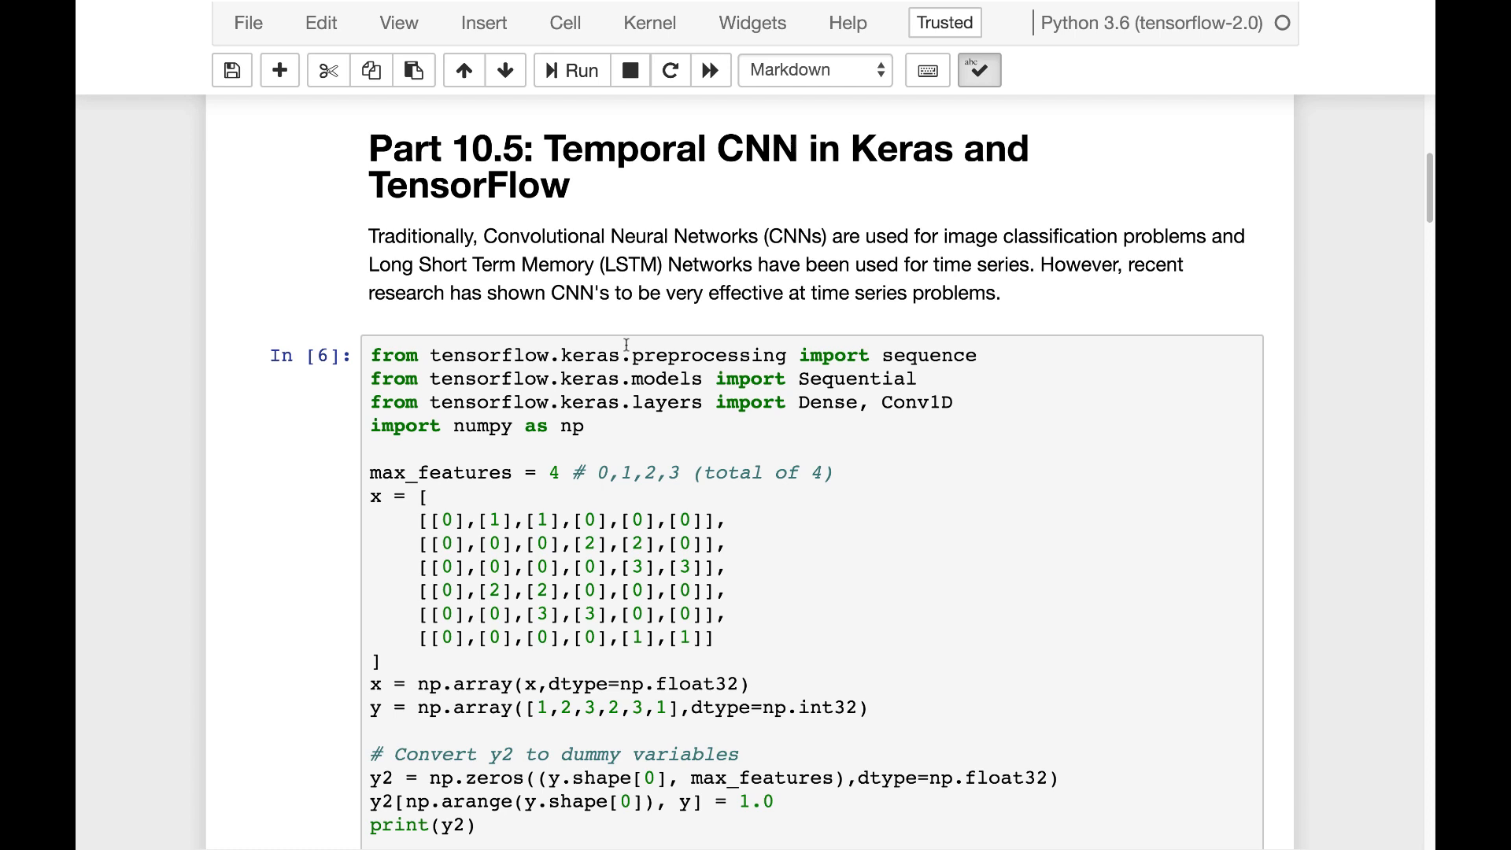
mouse_move(628, 332)
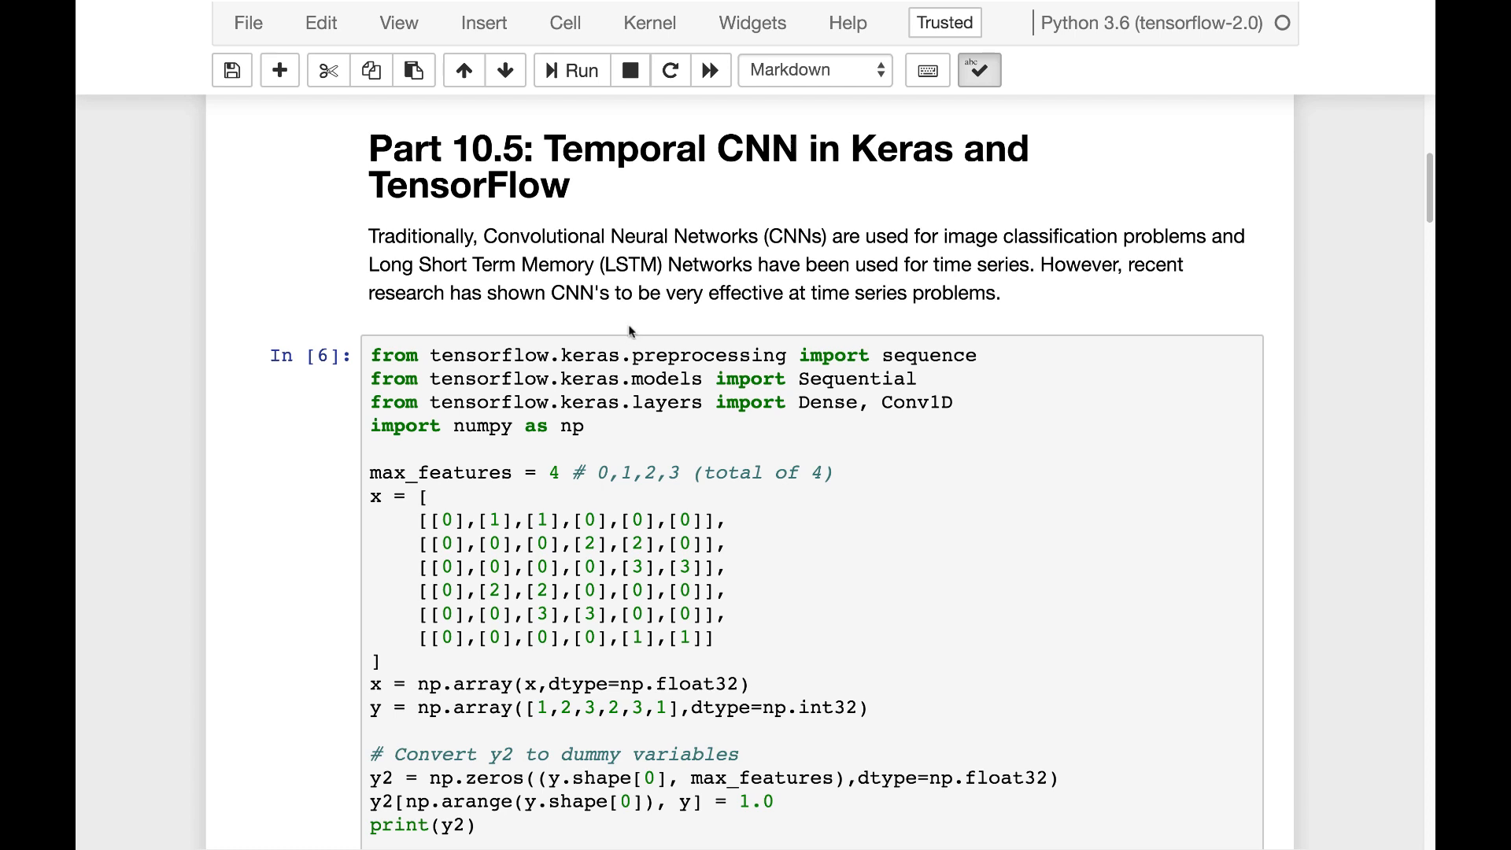
mouse_move(716, 125)
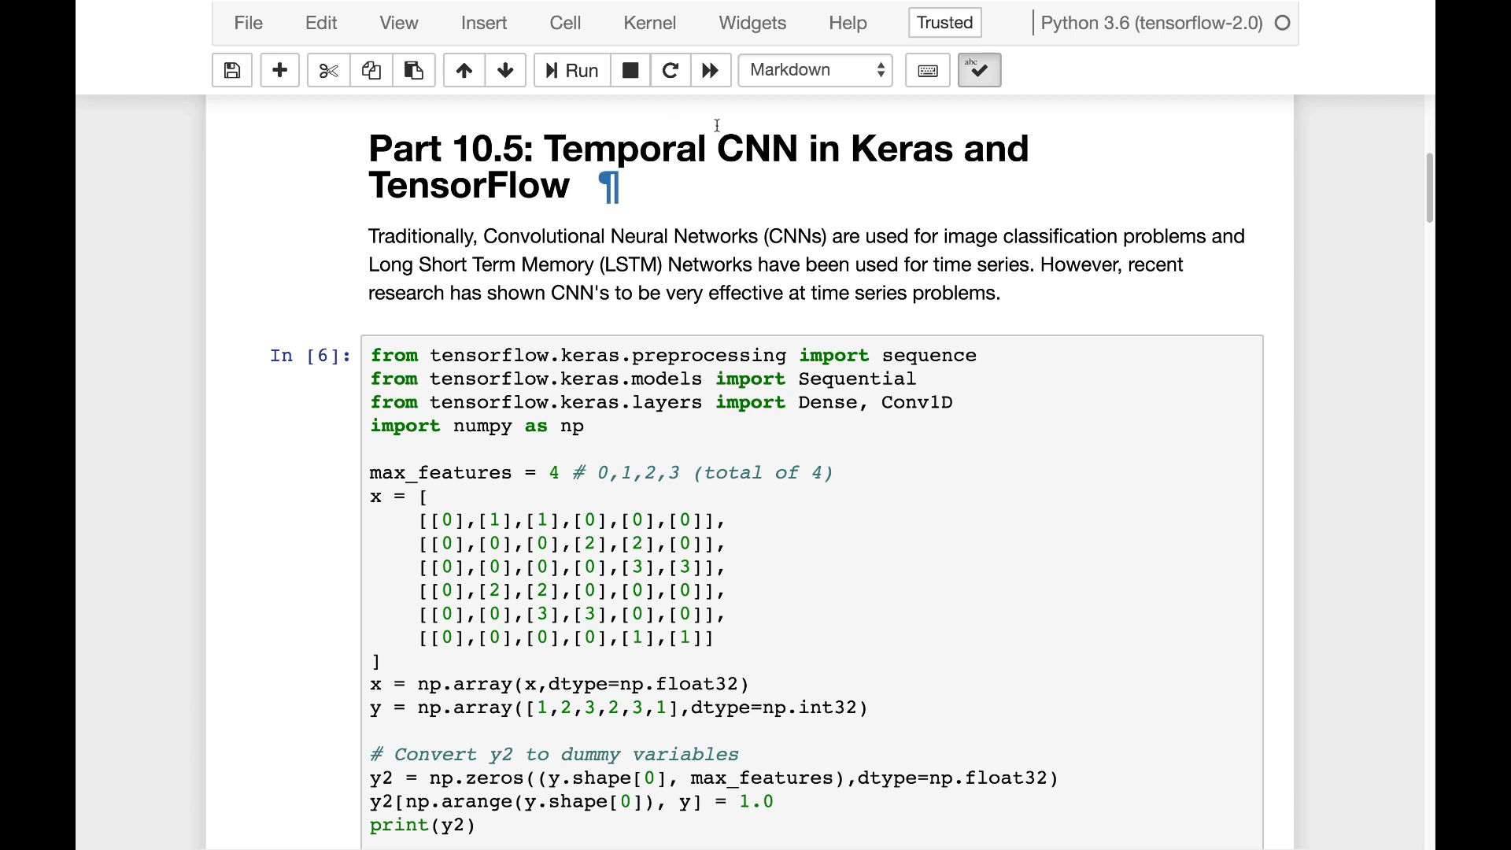
left_click(650, 22)
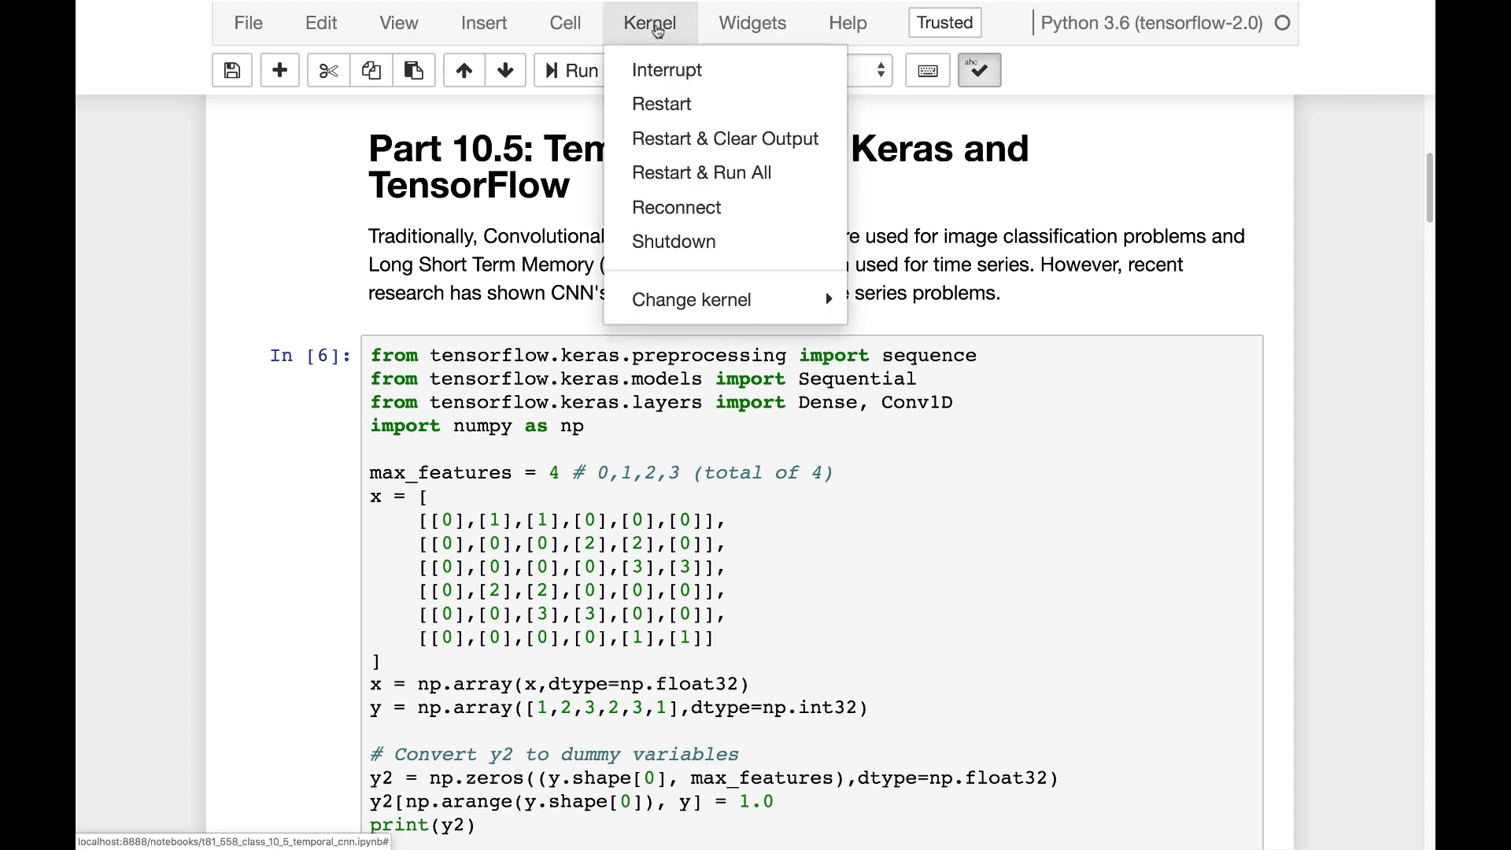
mouse_move(710, 139)
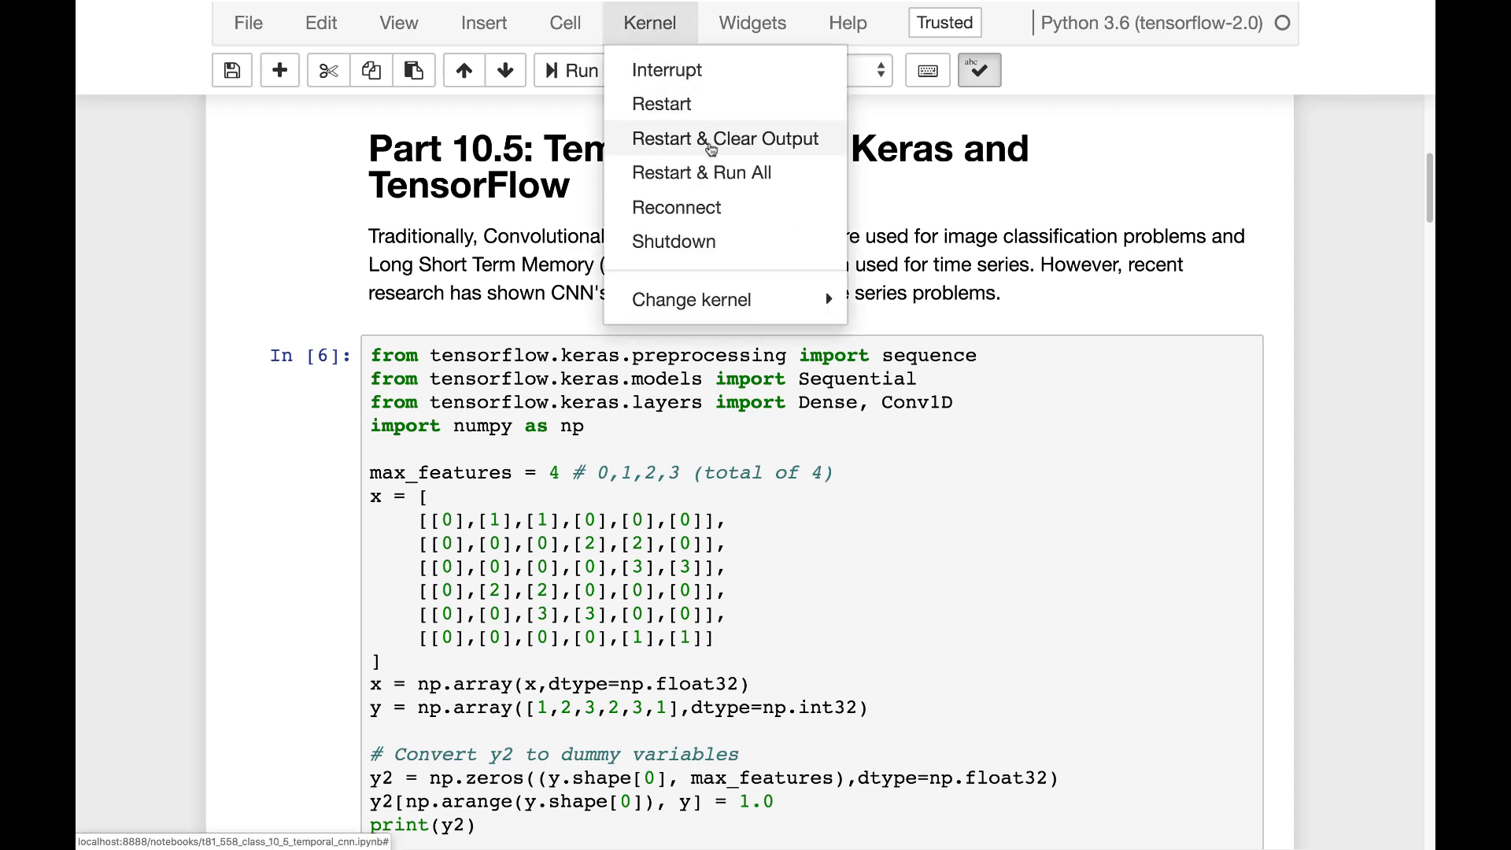
left_click(724, 138)
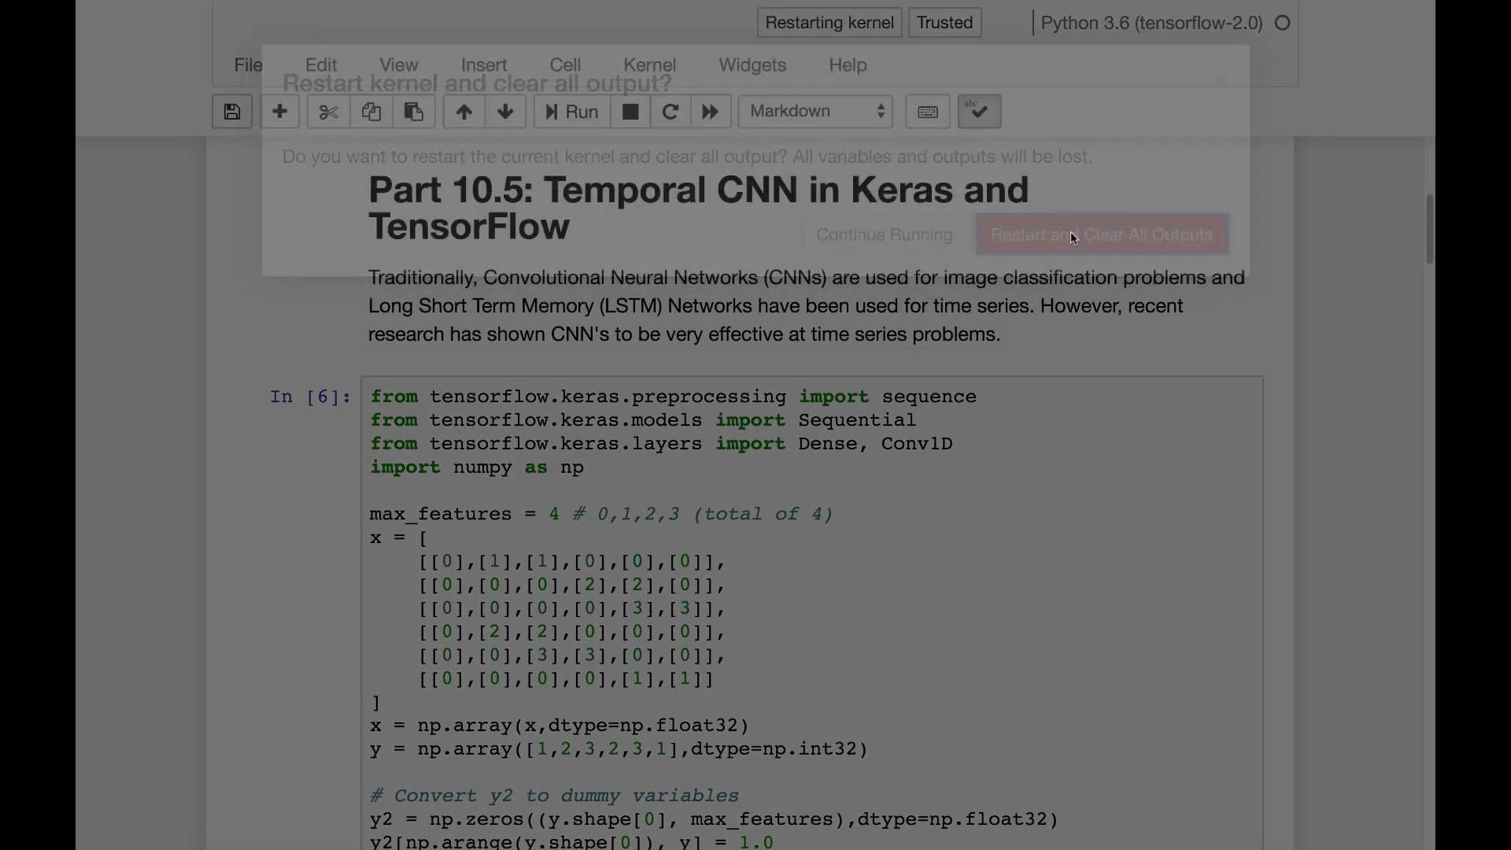
left_click(1100, 235)
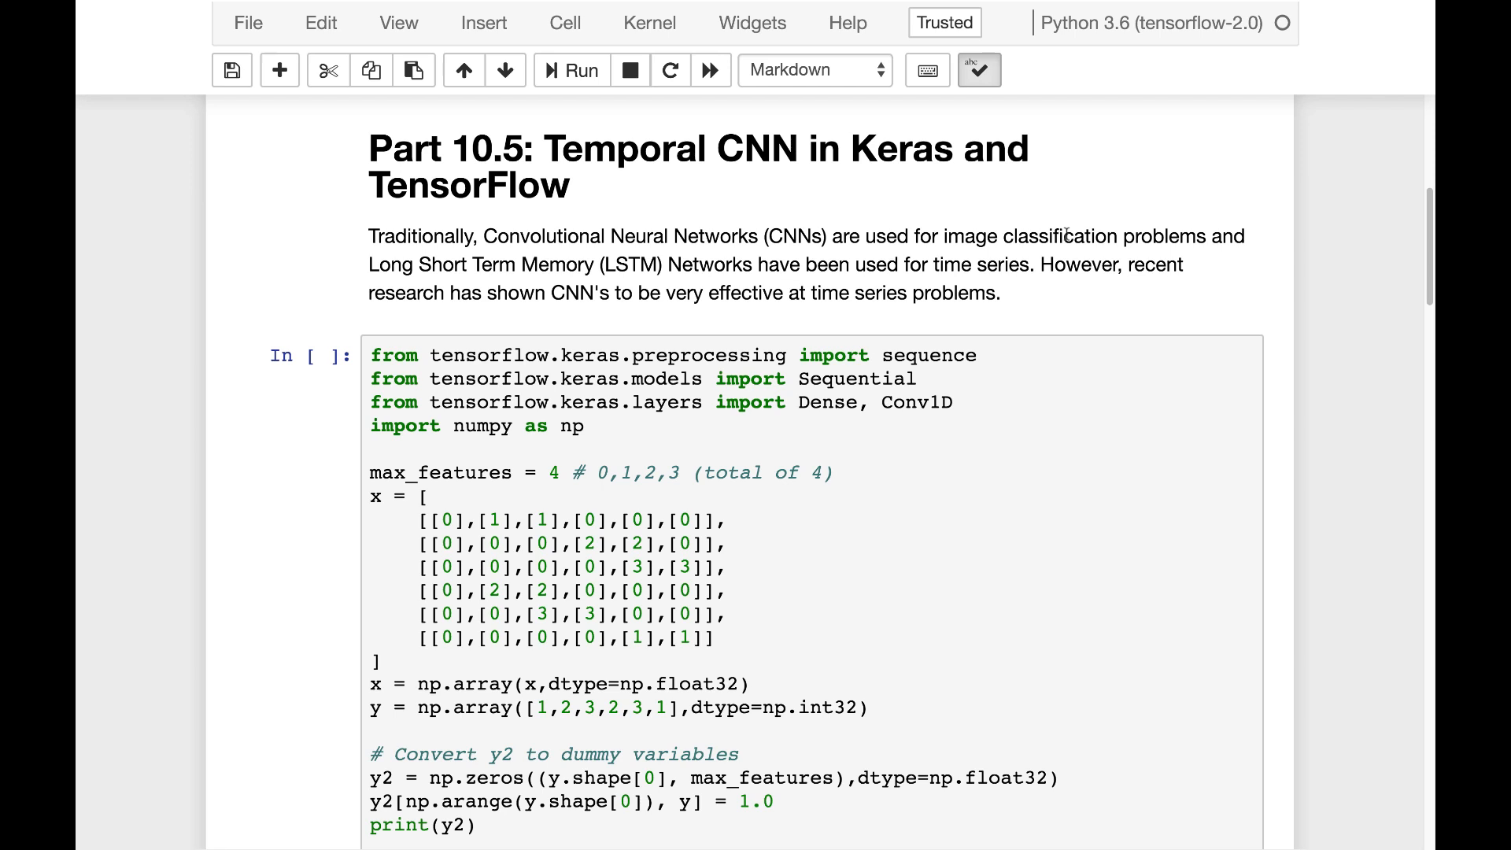
mouse_move(437, 530)
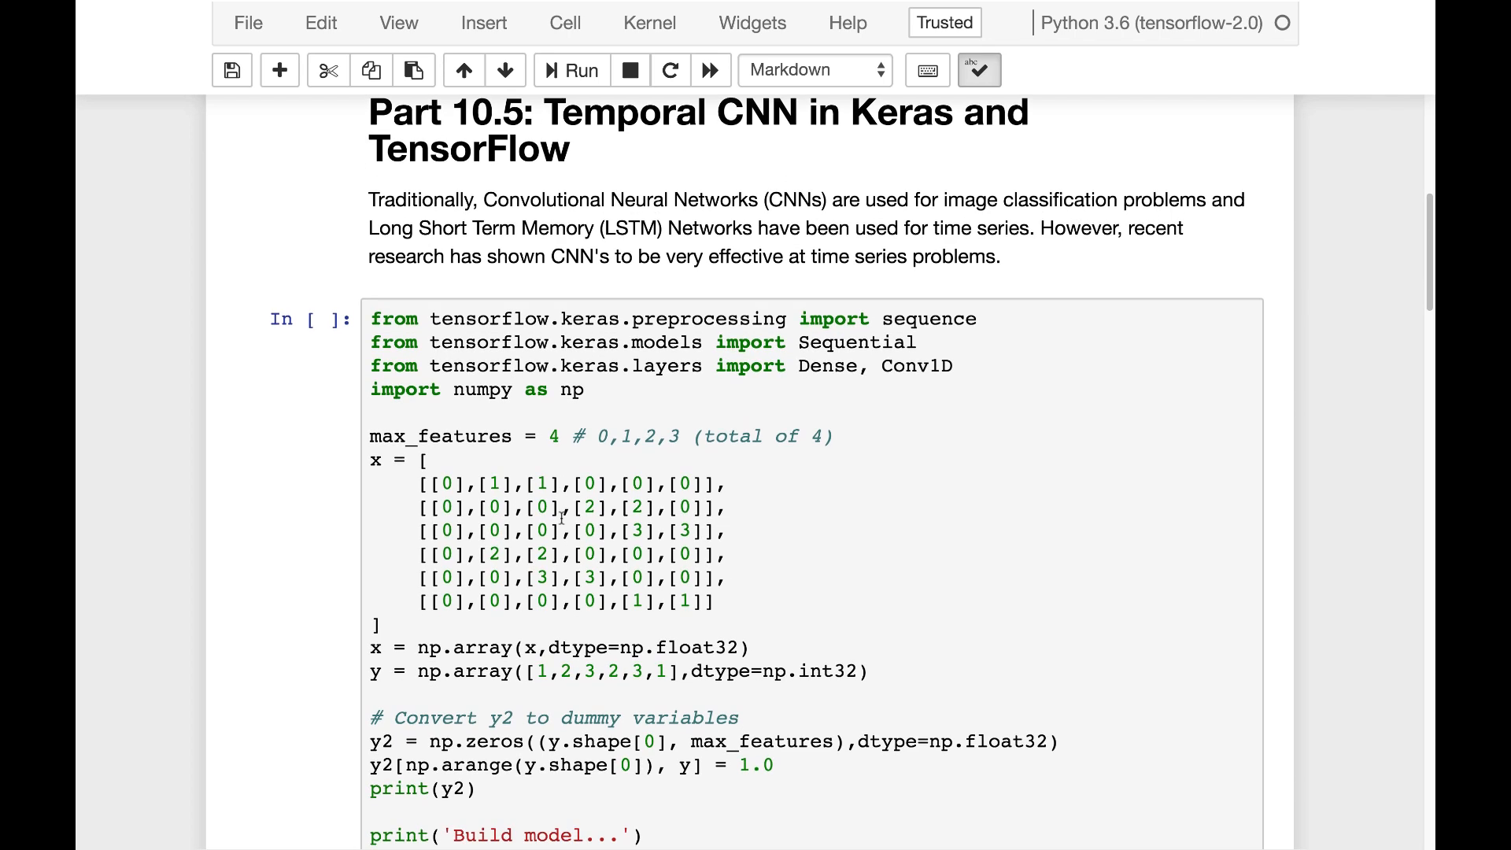
scroll("down", 3)
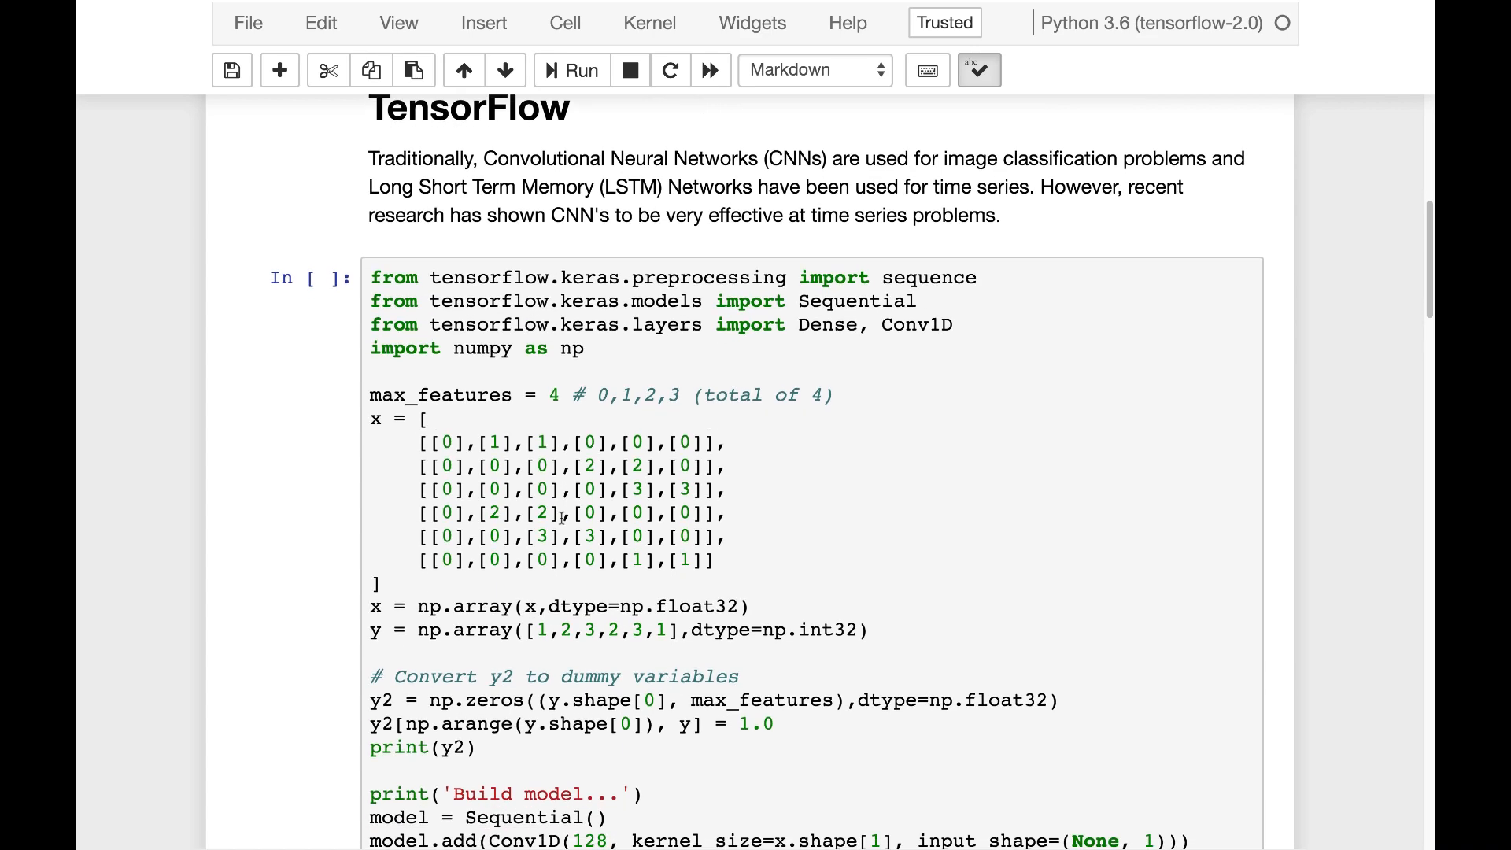
scroll("down", 3)
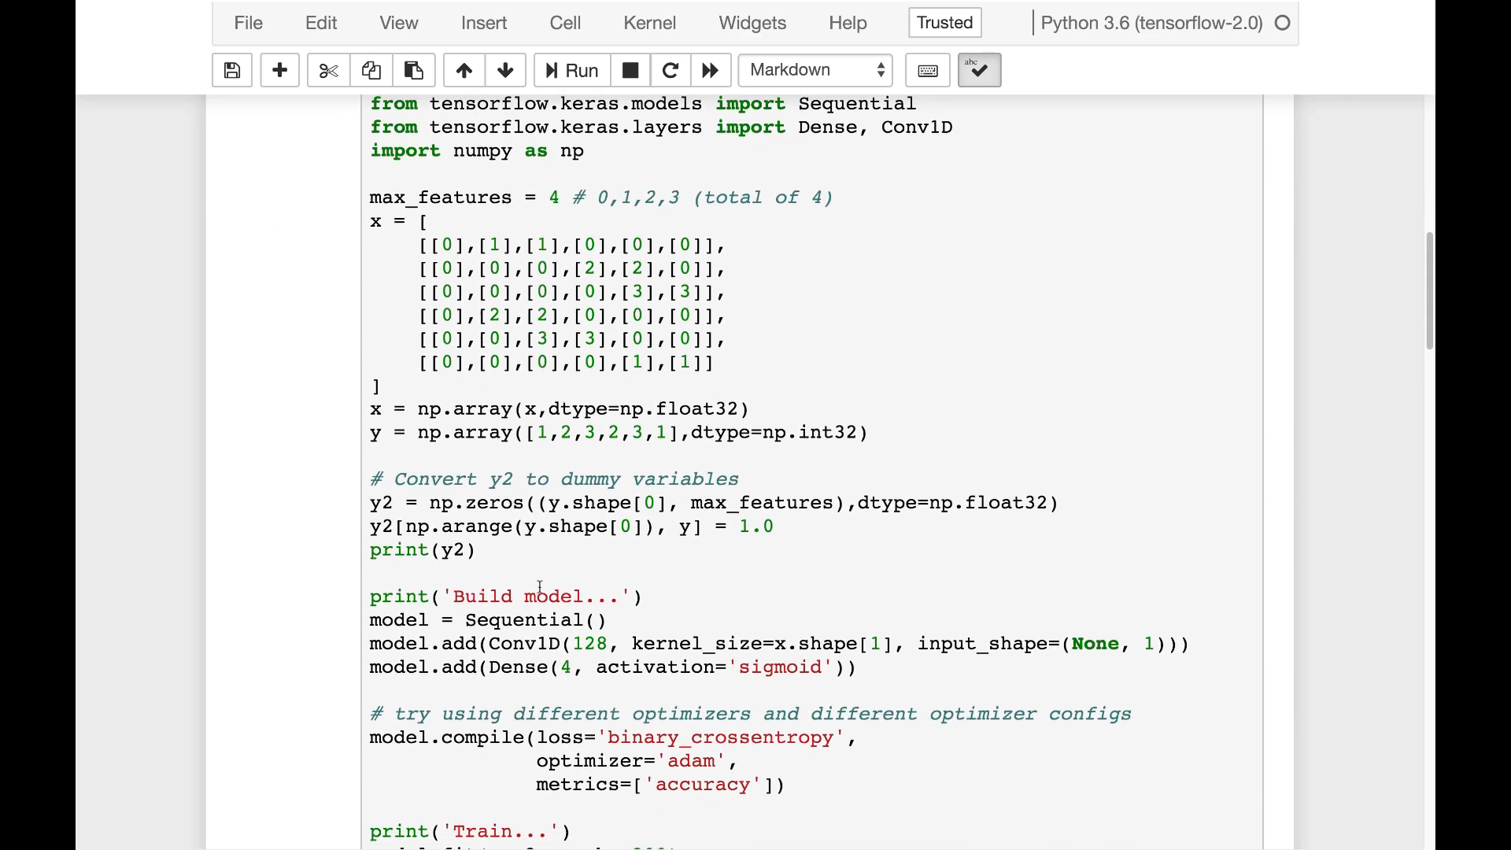
left_click(738, 564)
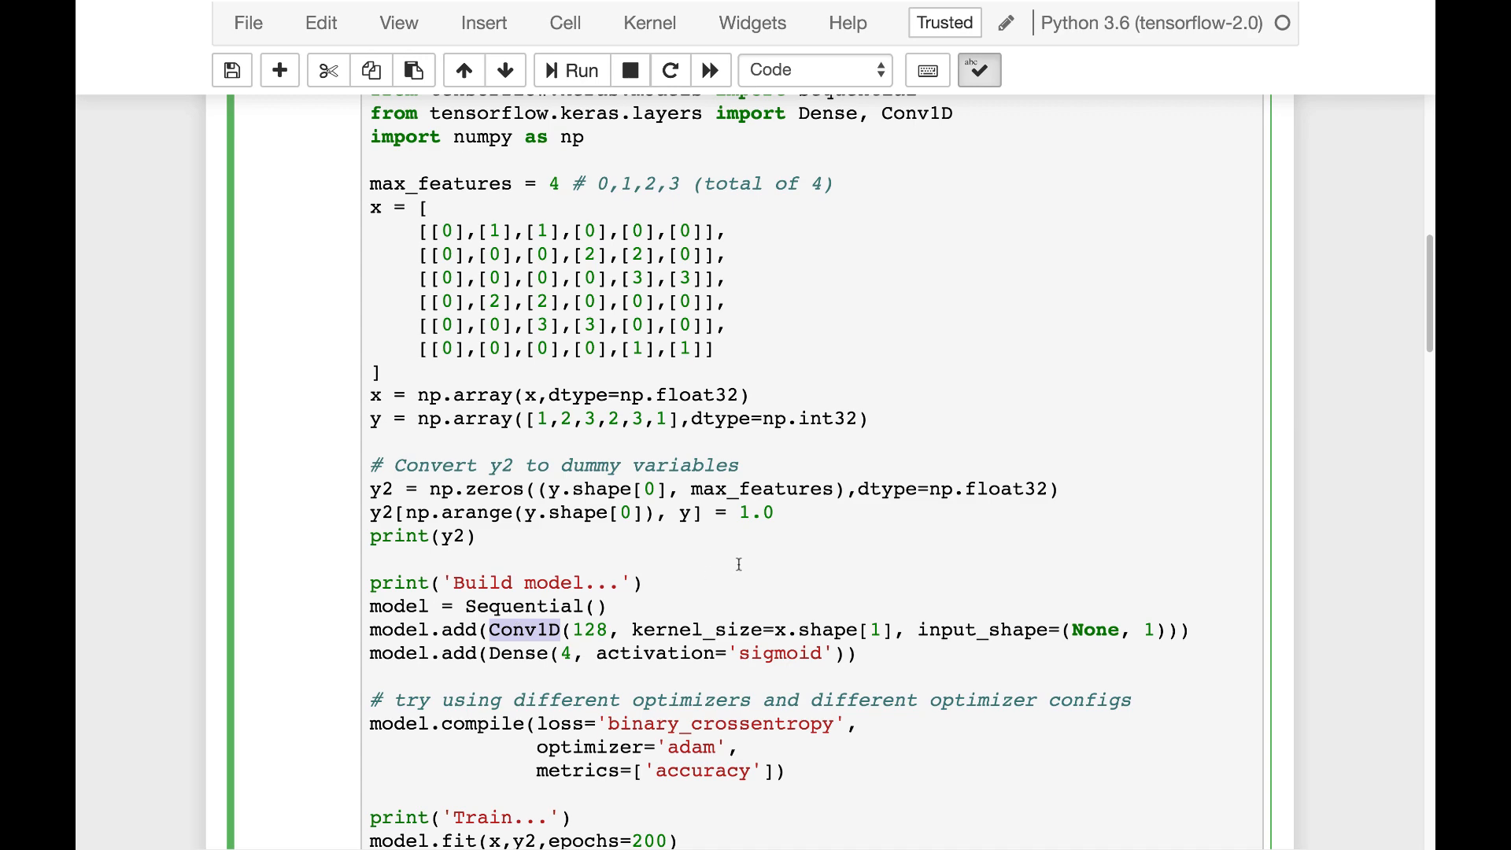
scroll("up", 3)
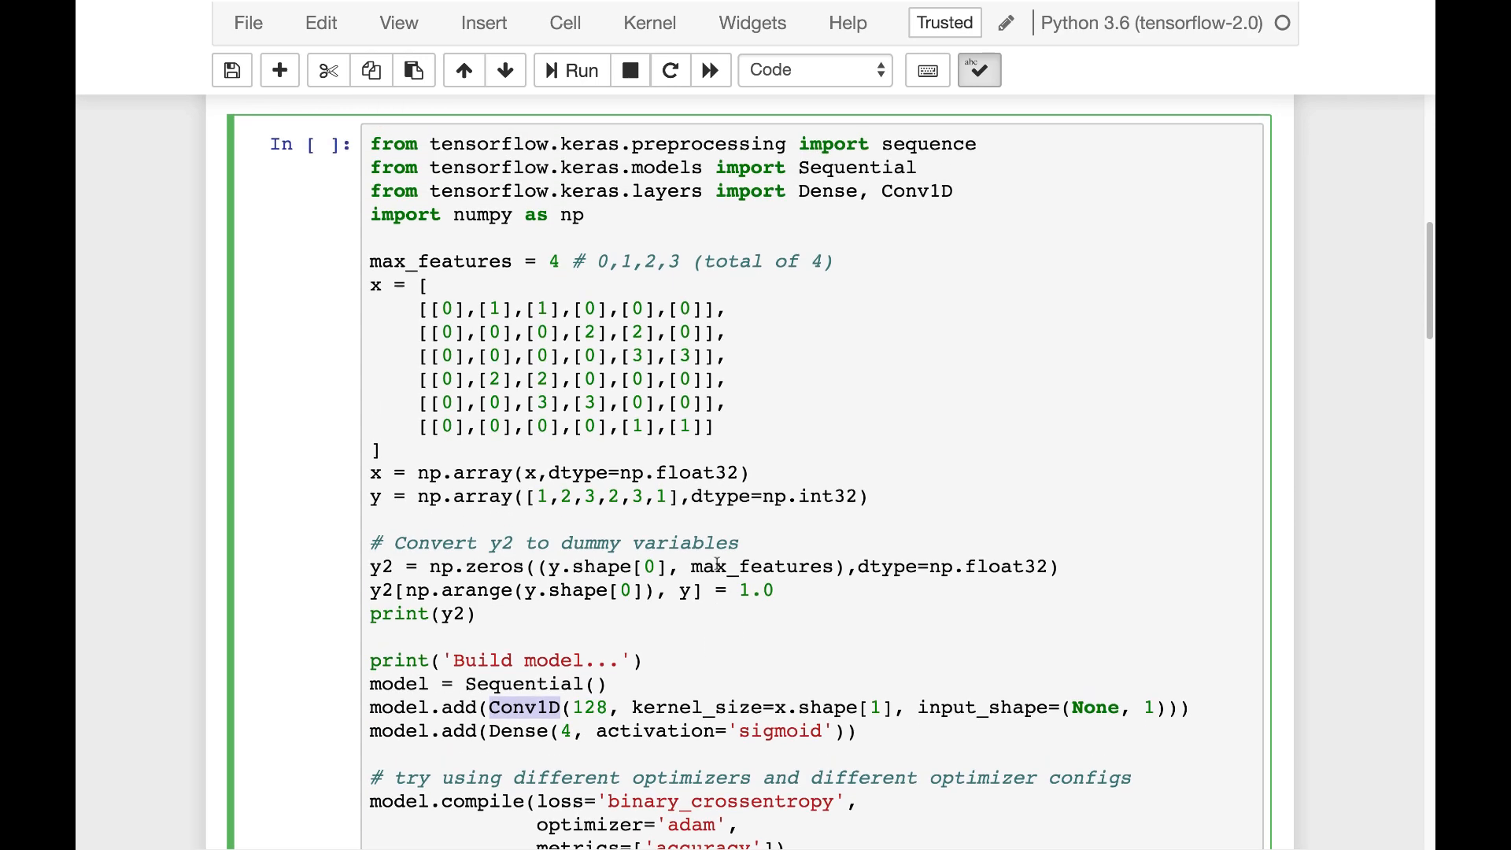
scroll("up", 3)
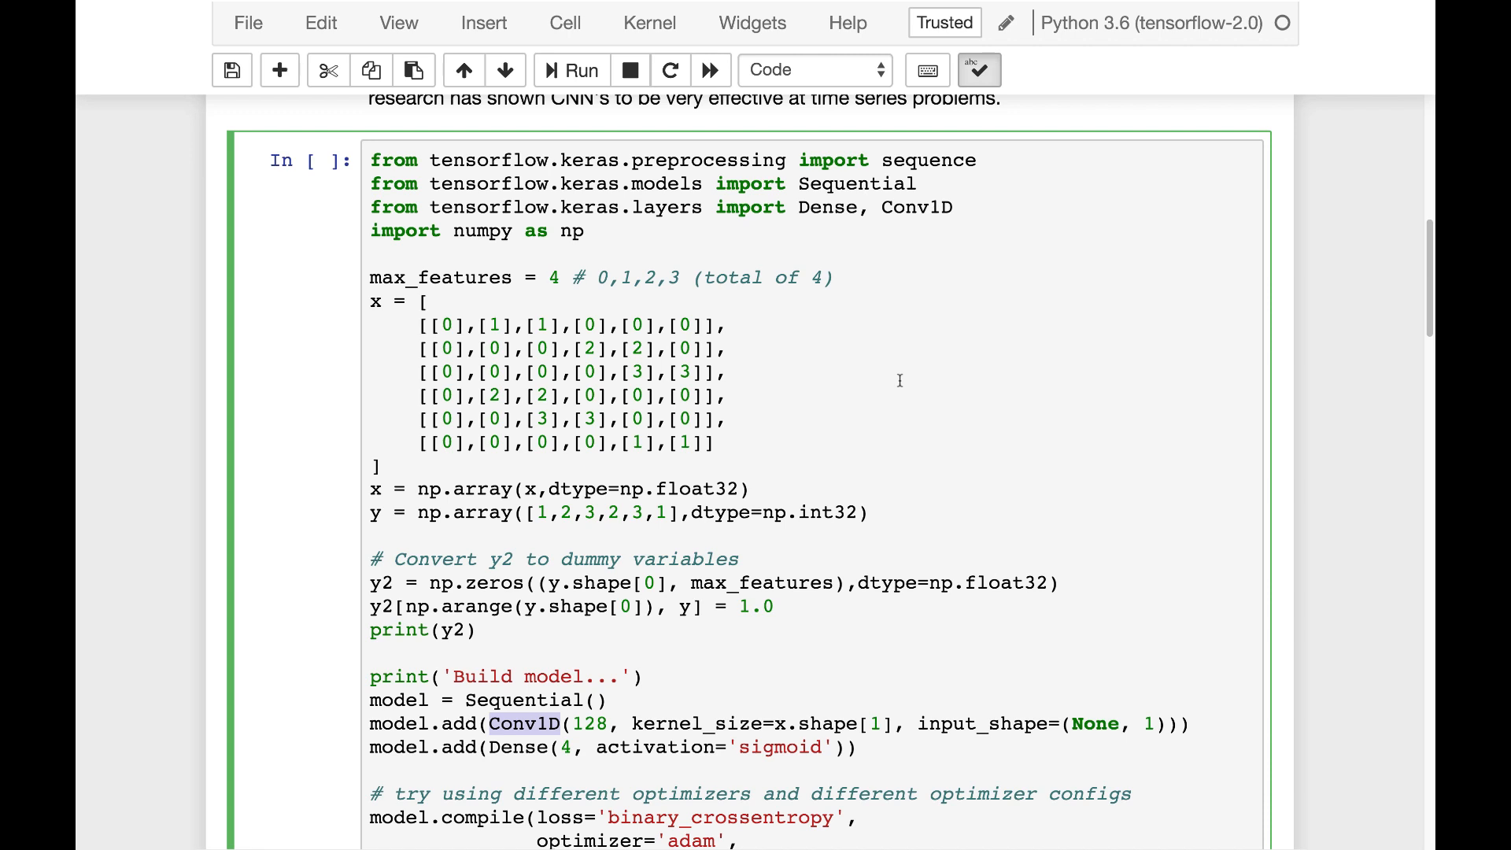
mouse_move(592, 678)
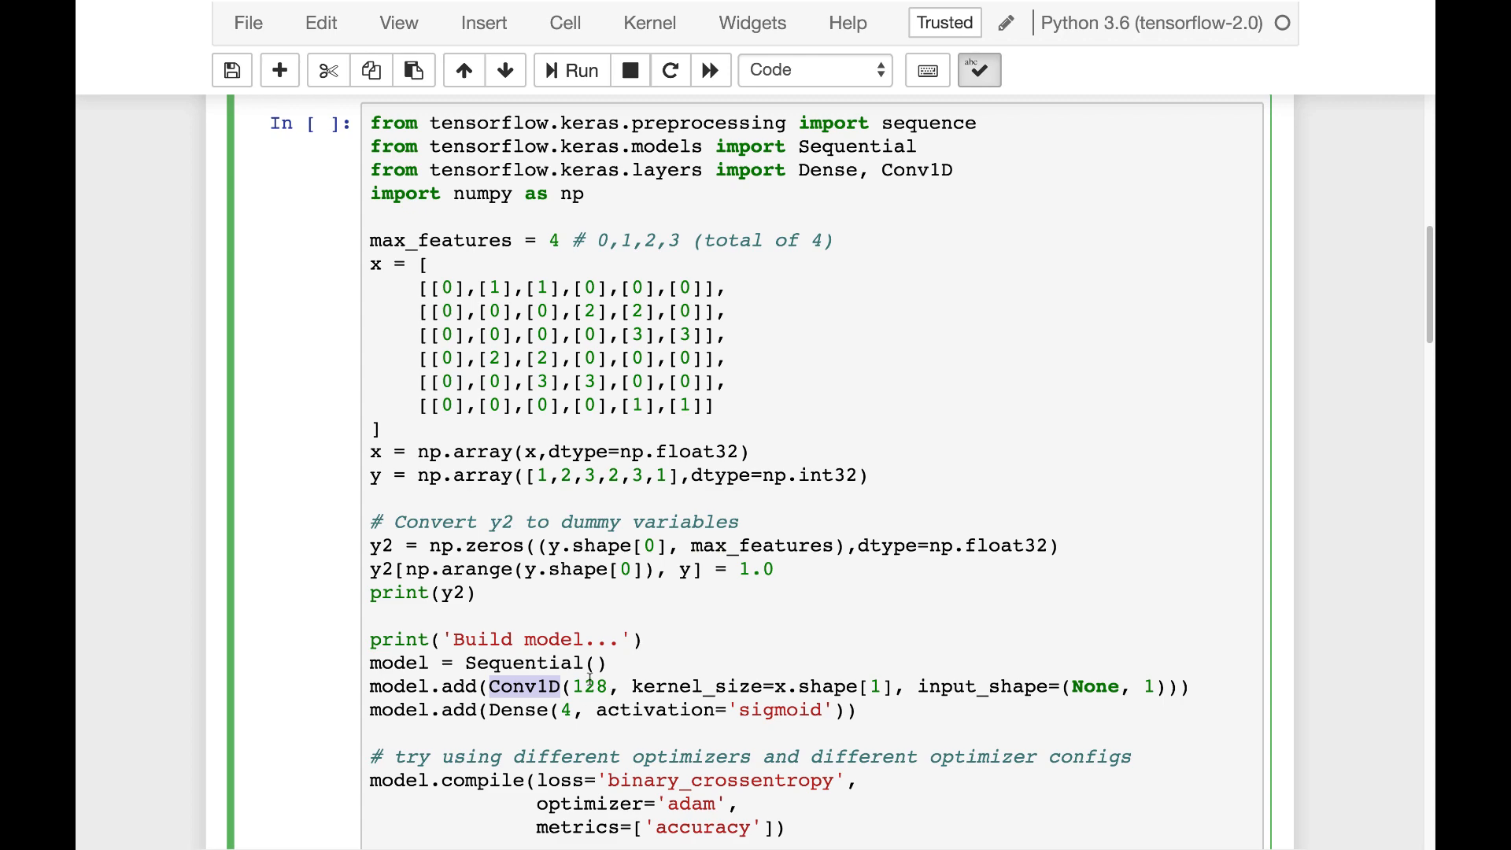
Run the toy Conv1D cell and watch its 200-epoch training output.
scroll("up", 3)
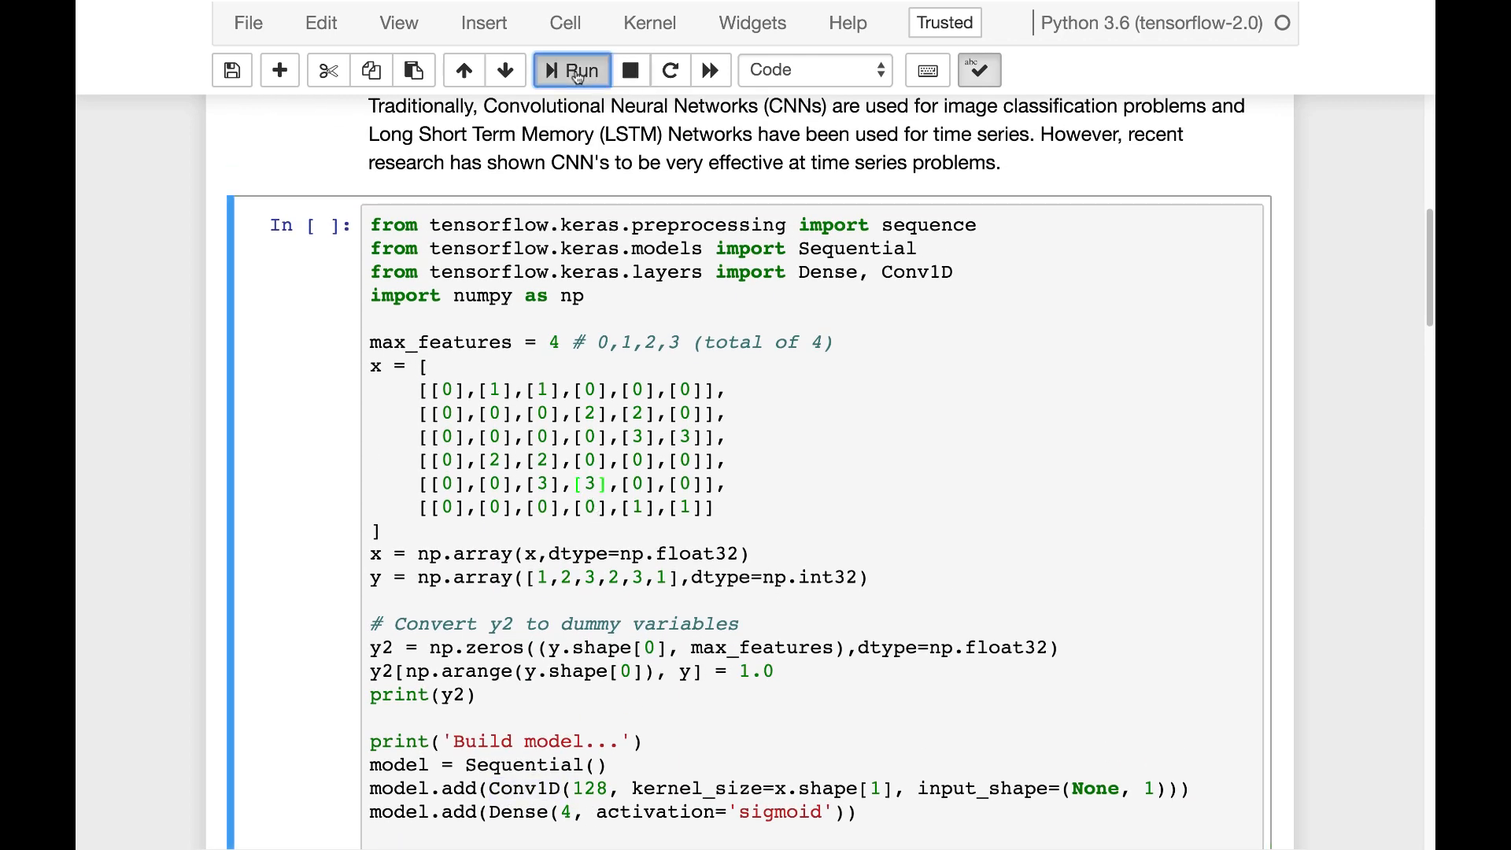
left_click(571, 69)
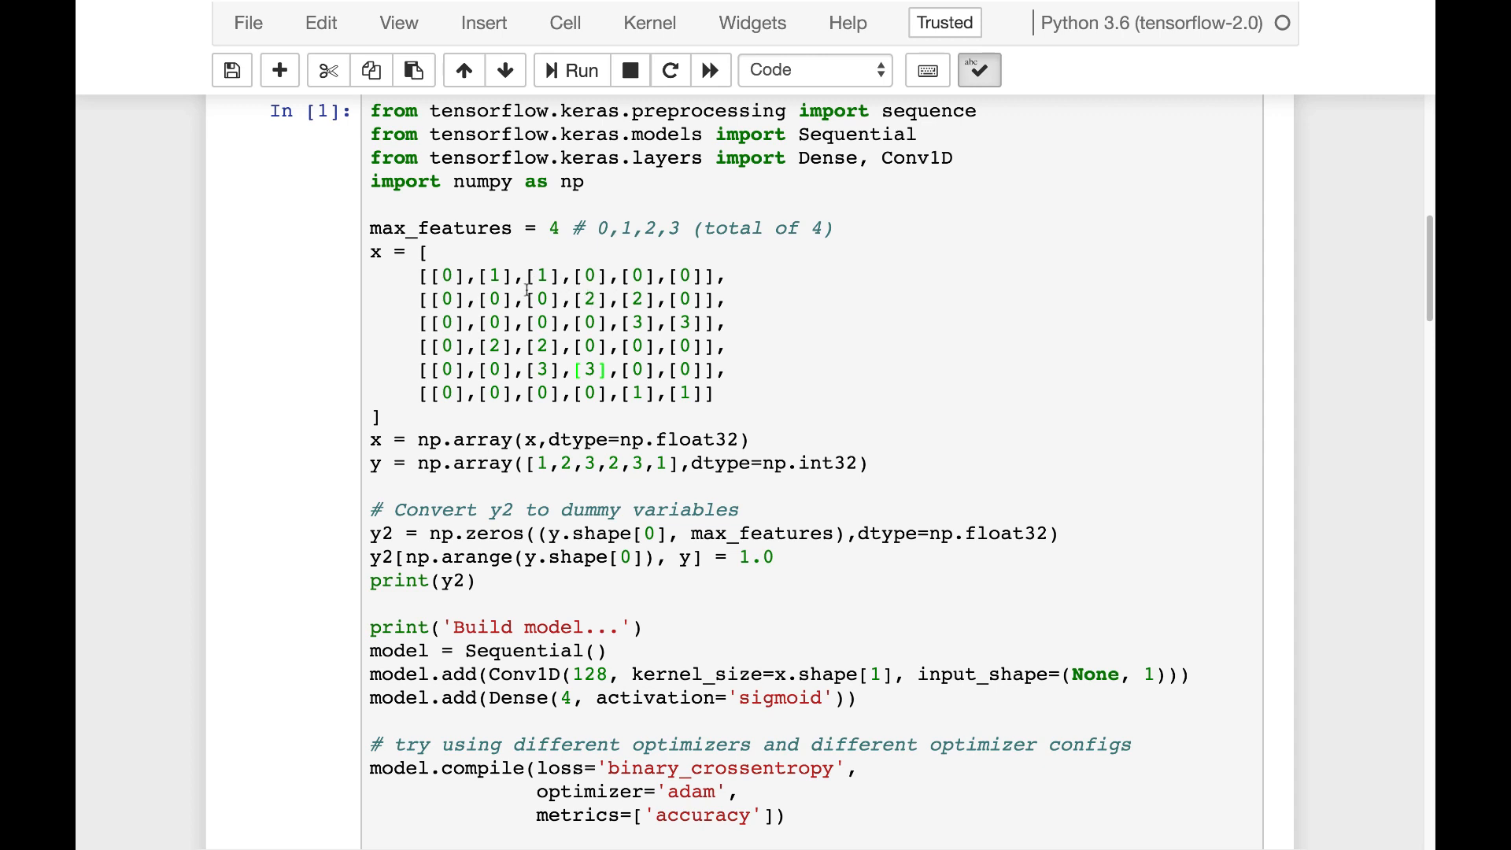
mouse_move(597, 338)
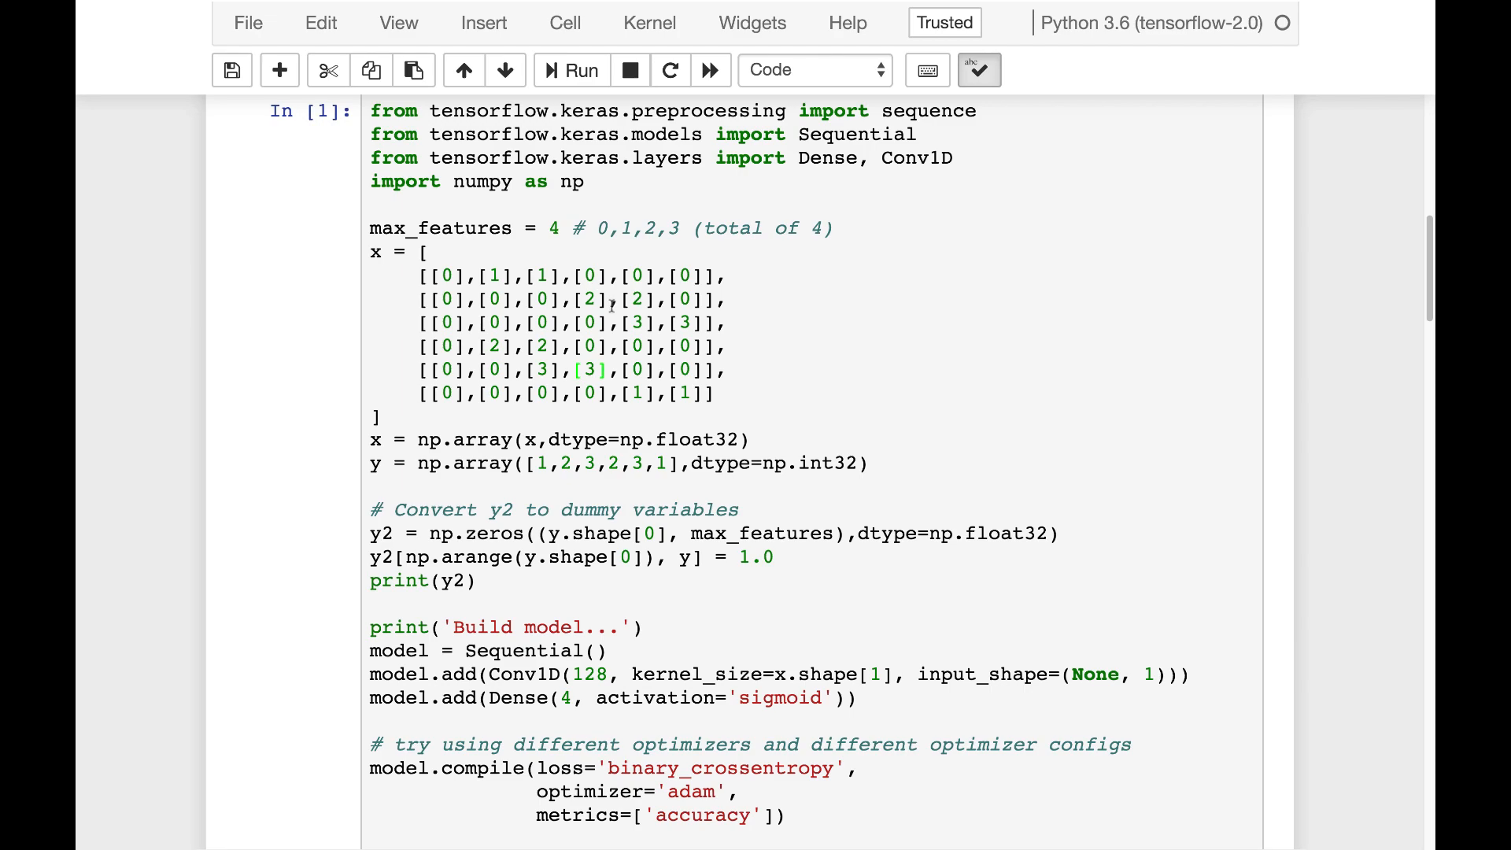
scroll("down", 3)
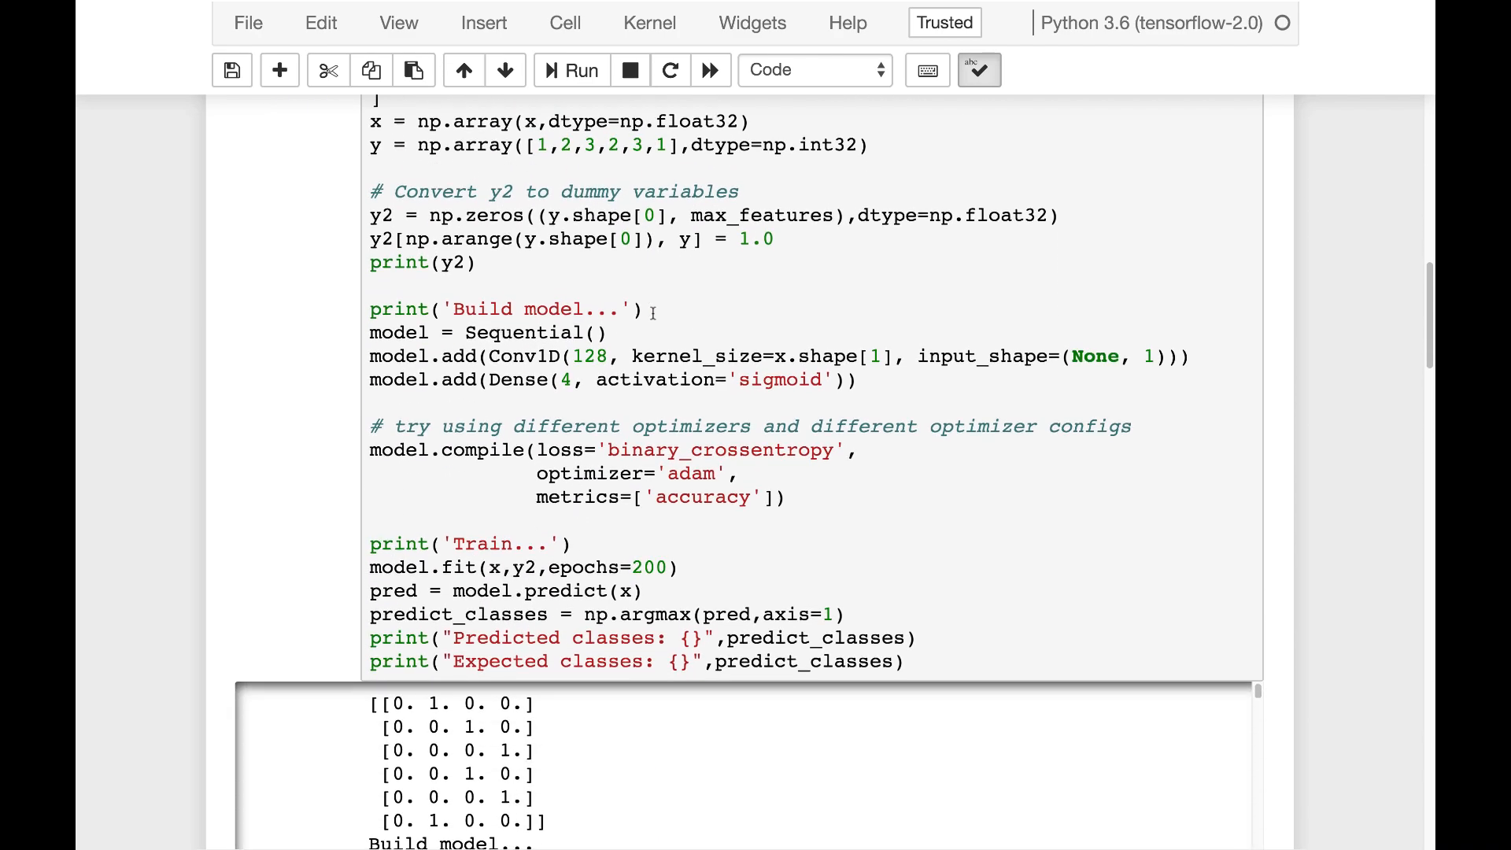
scroll("down", 3)
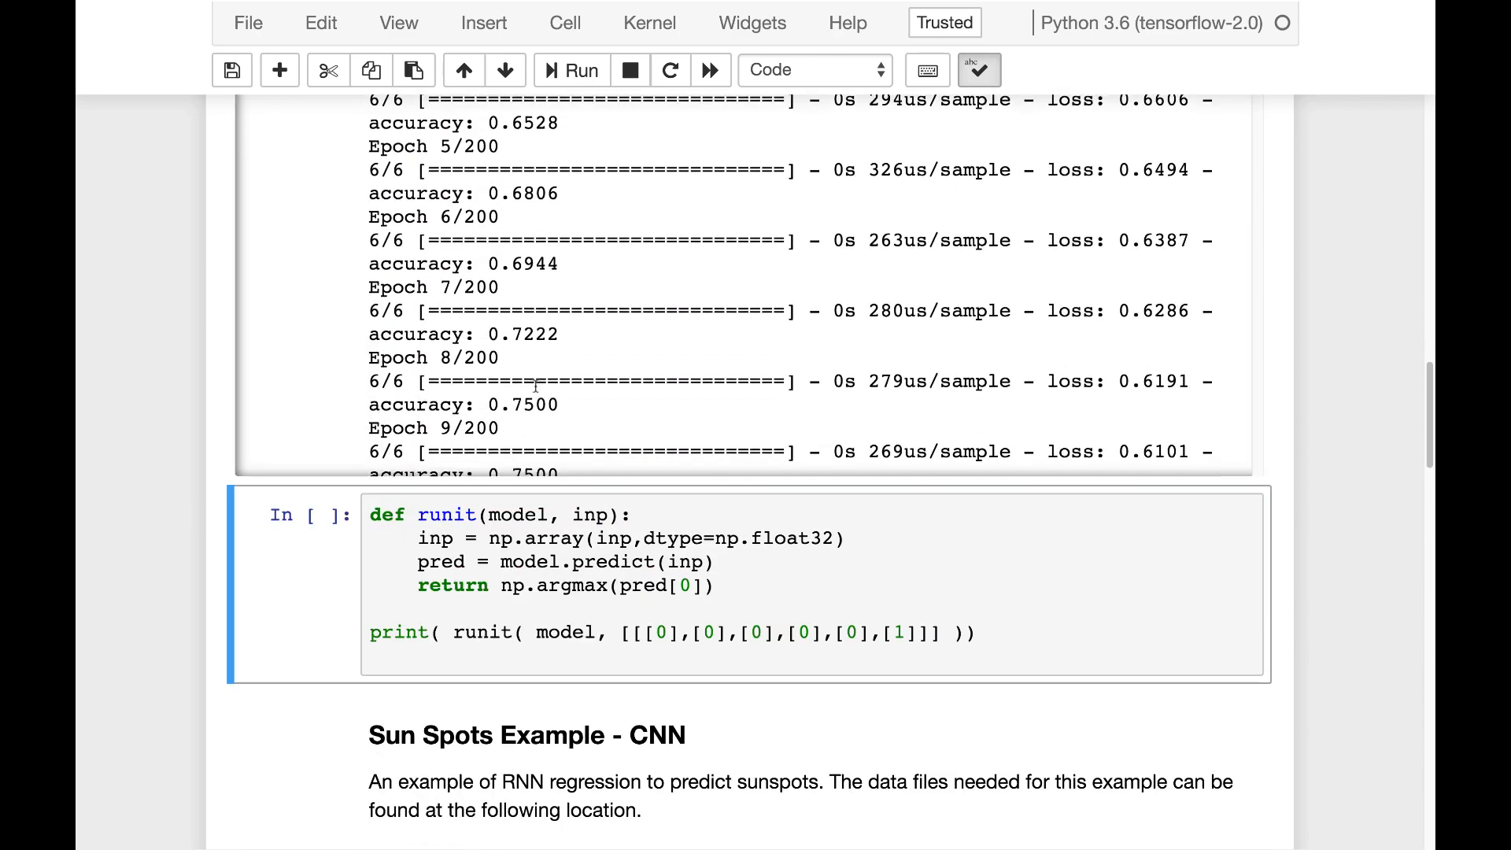
scroll("down", 3)
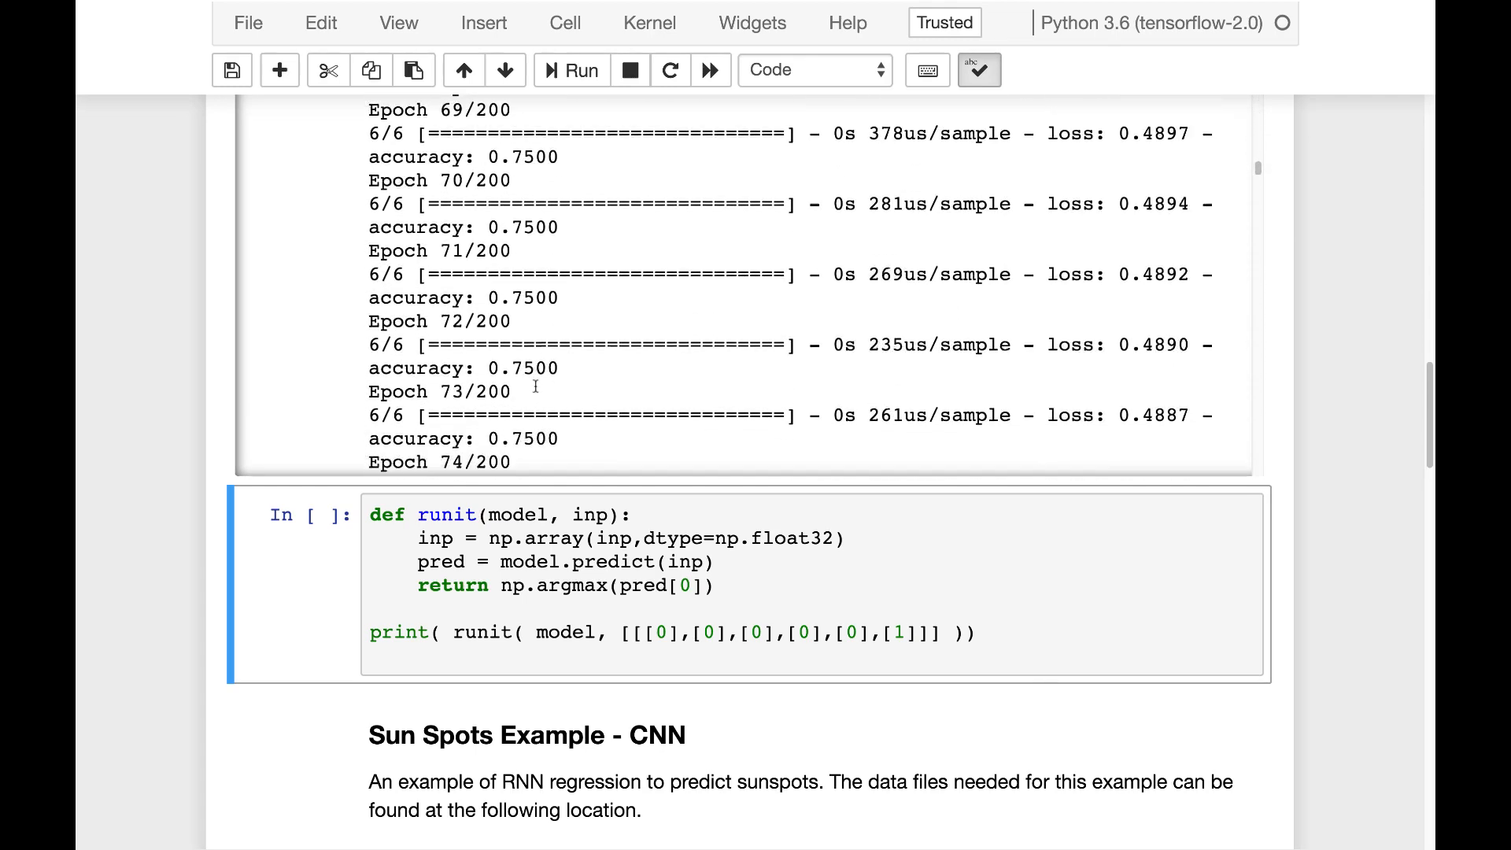
Run the runit prediction cell on input [[0],[1],[1],[0],[0],[0]], yielding class 1.
left_click(571, 69)
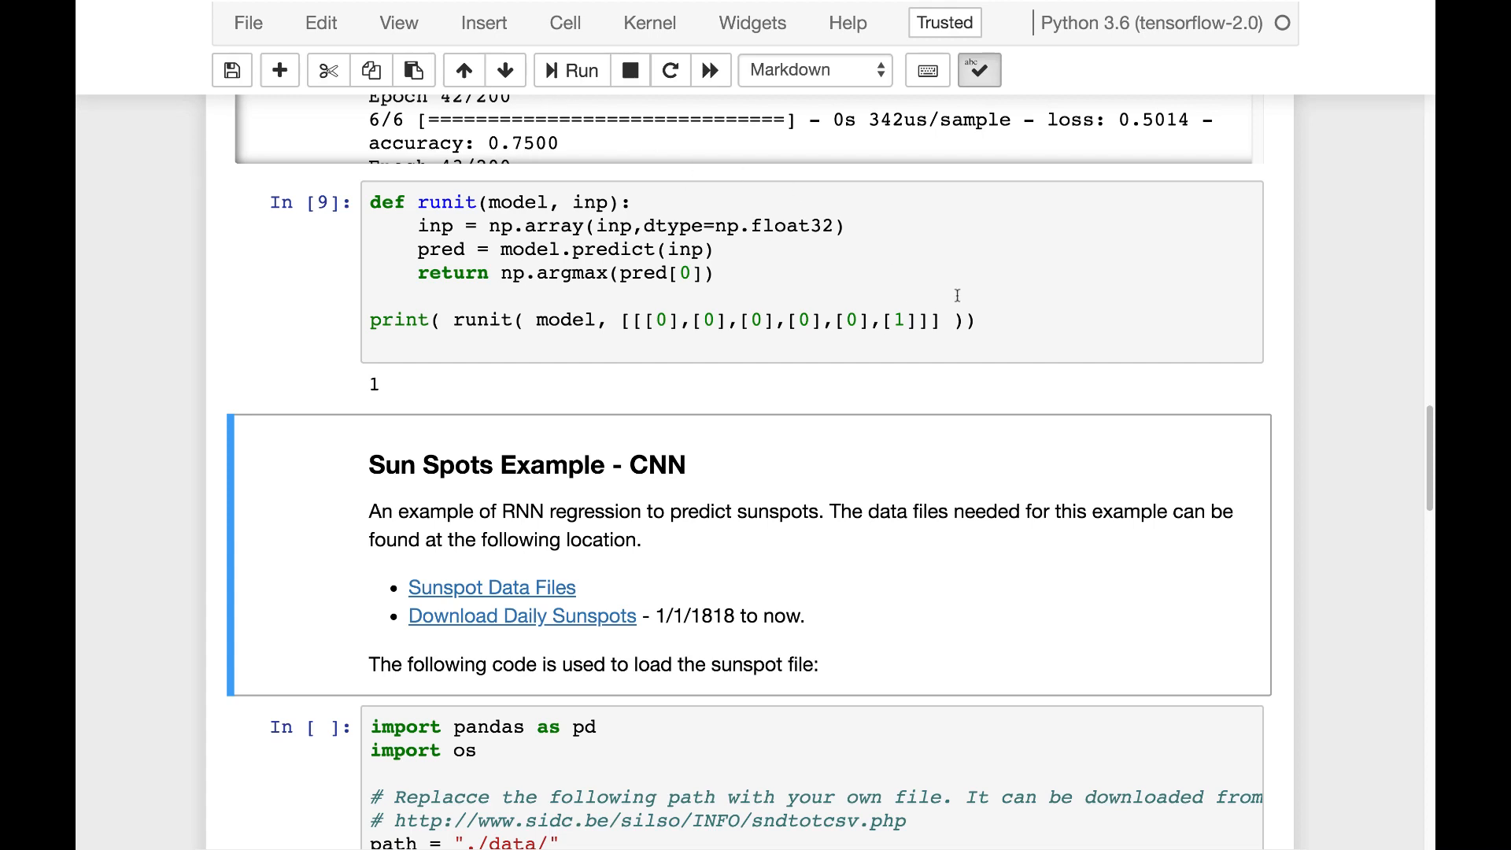
scroll("down", 3)
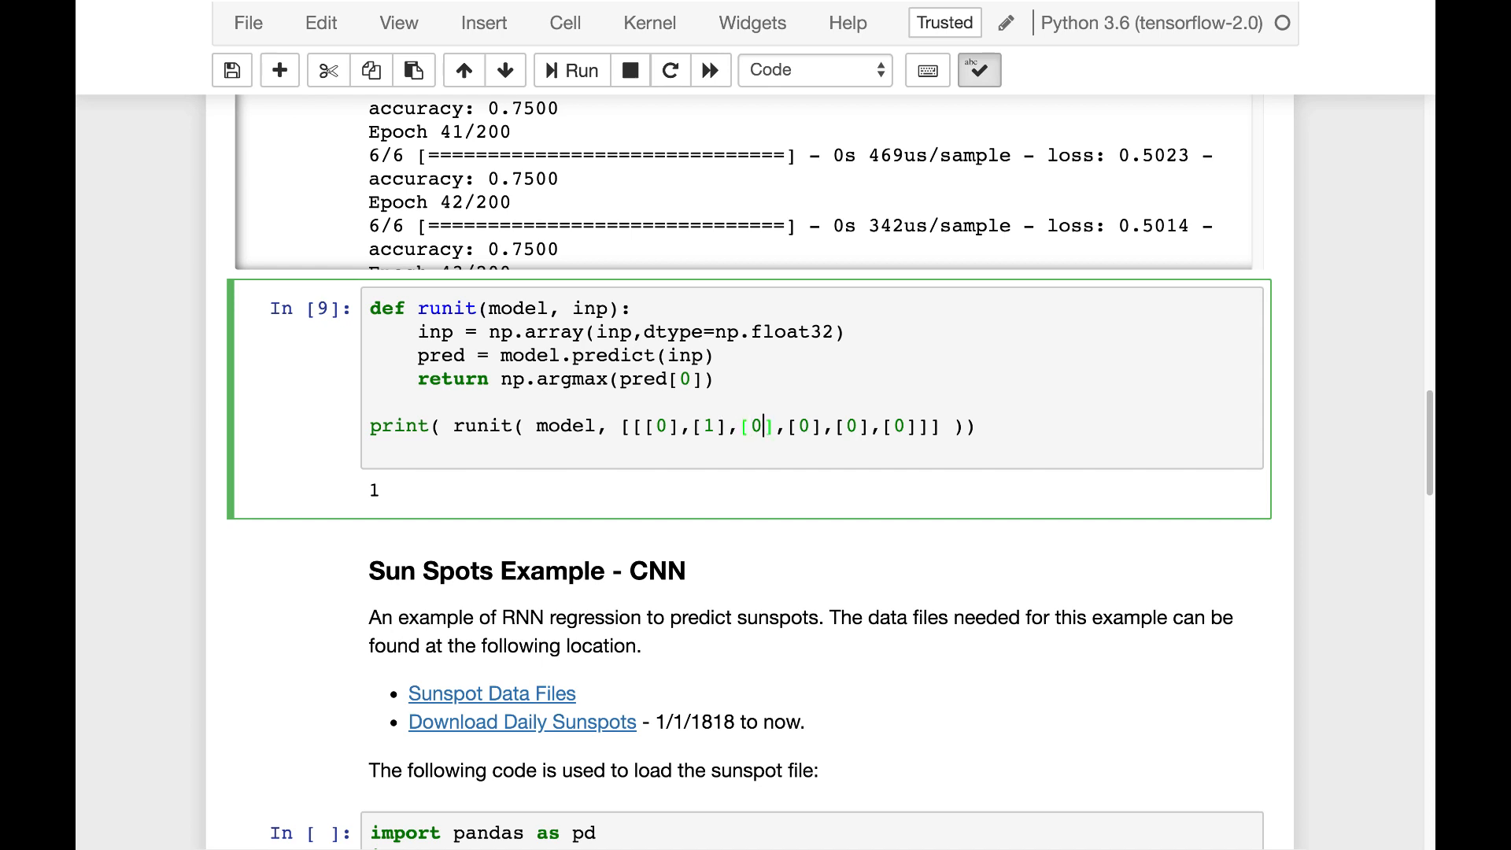
type("1")
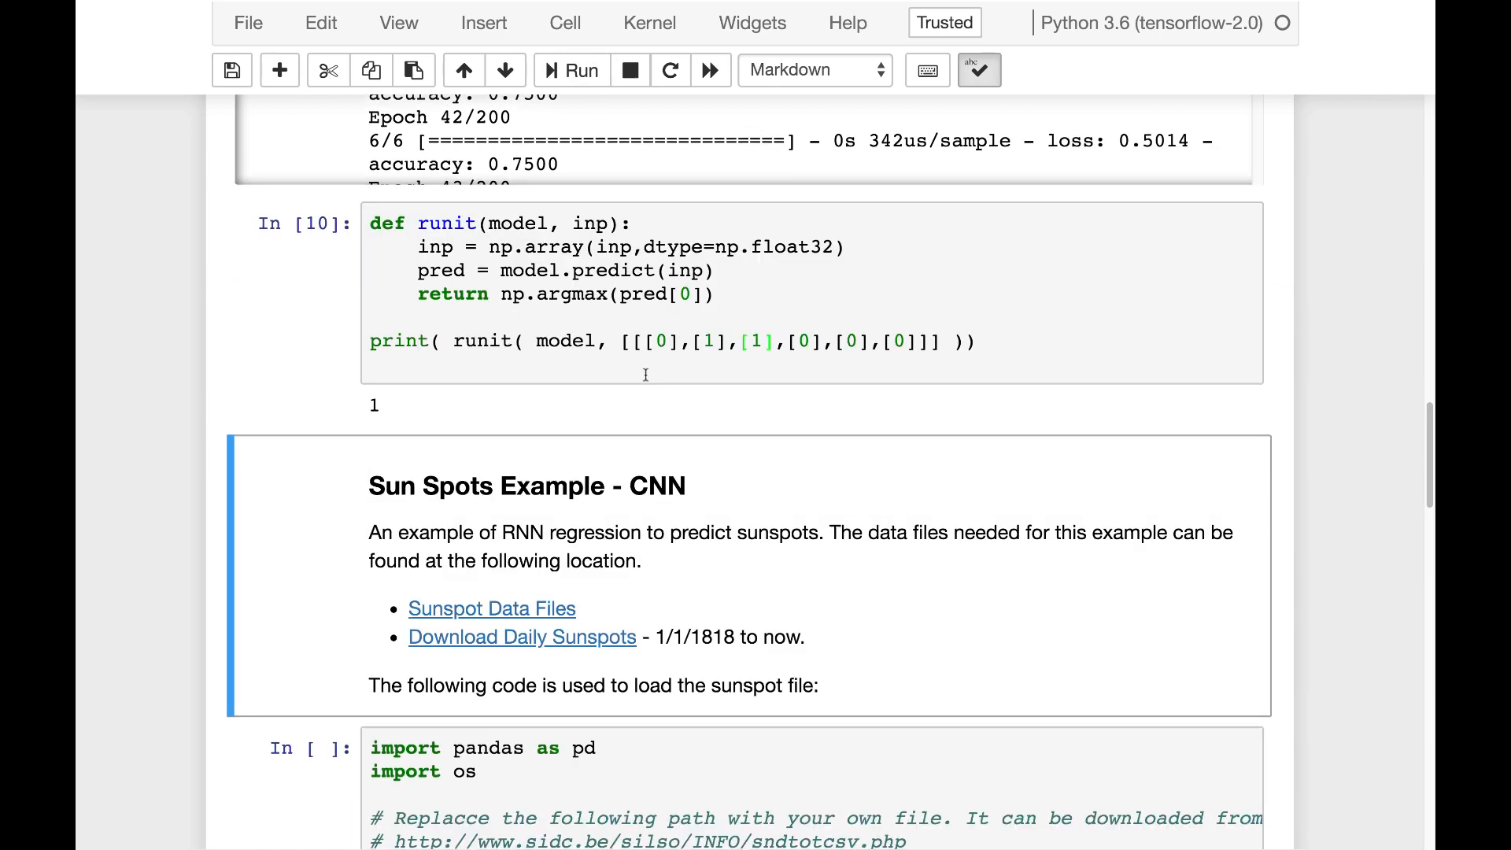
scroll("down", 3)
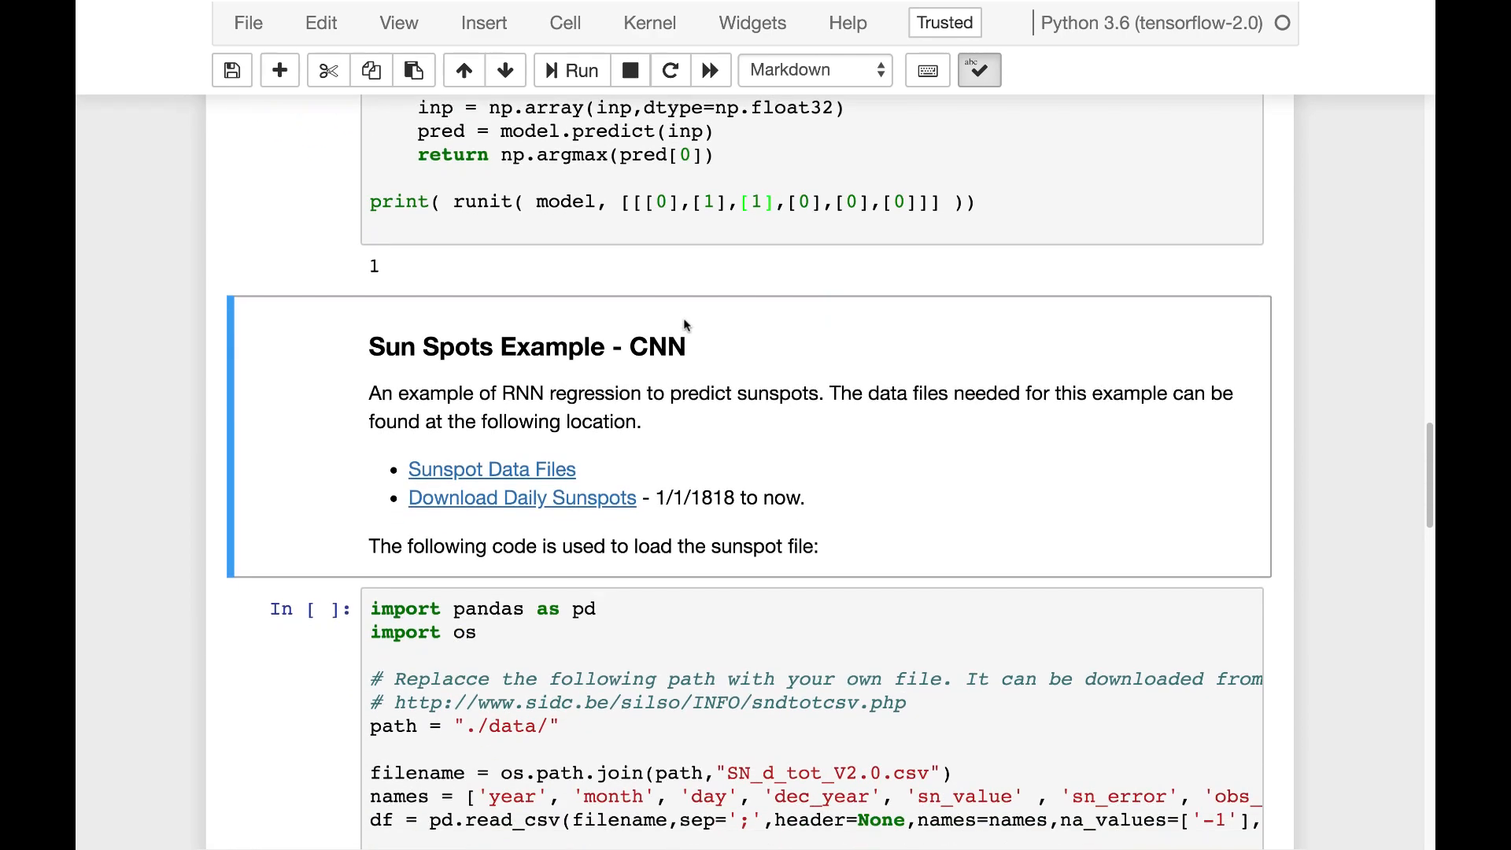
scroll("down", 3)
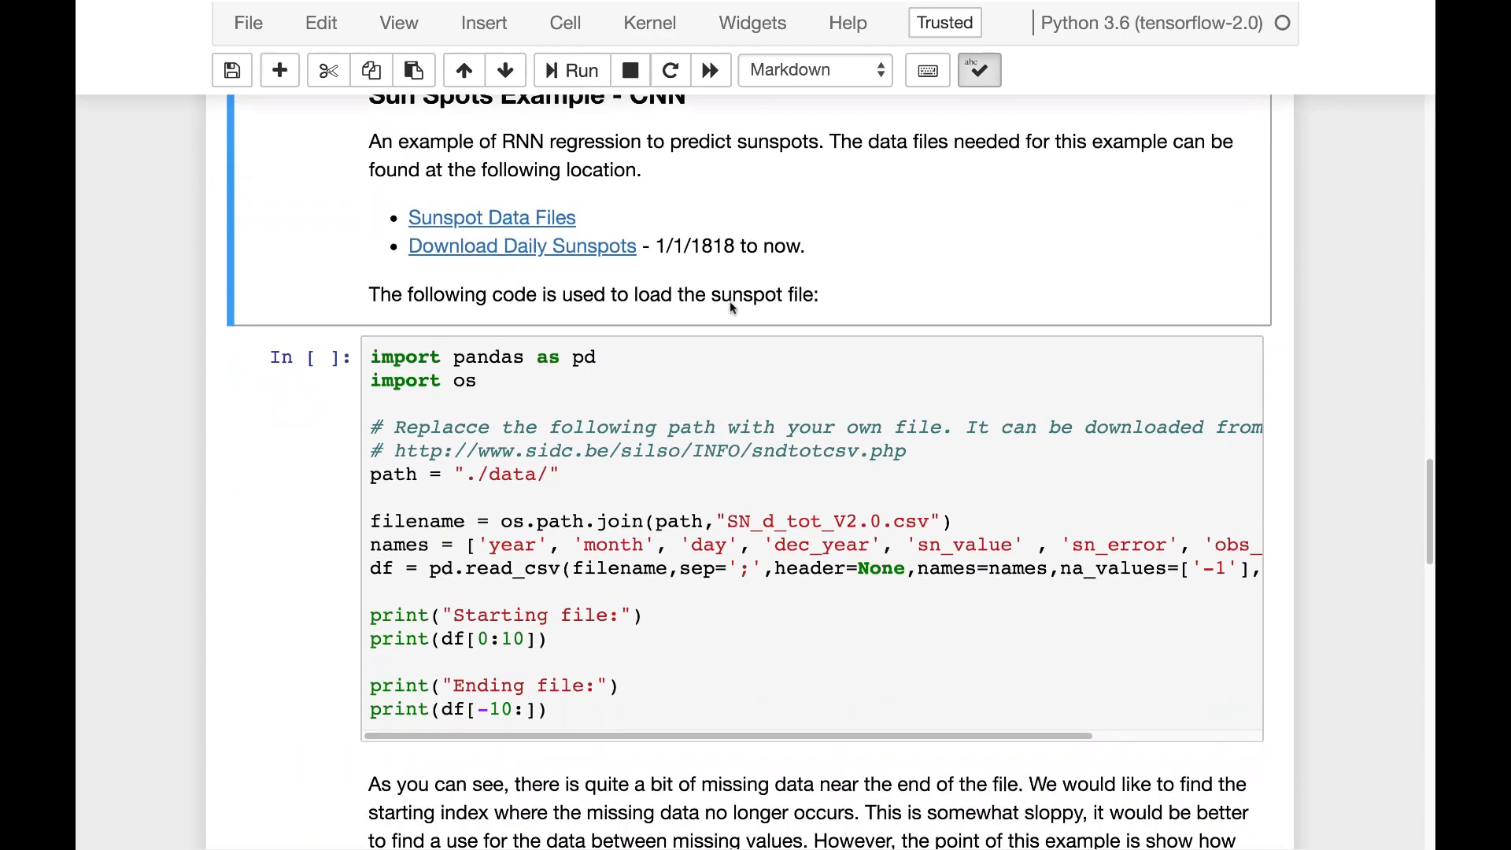
scroll("up", 3)
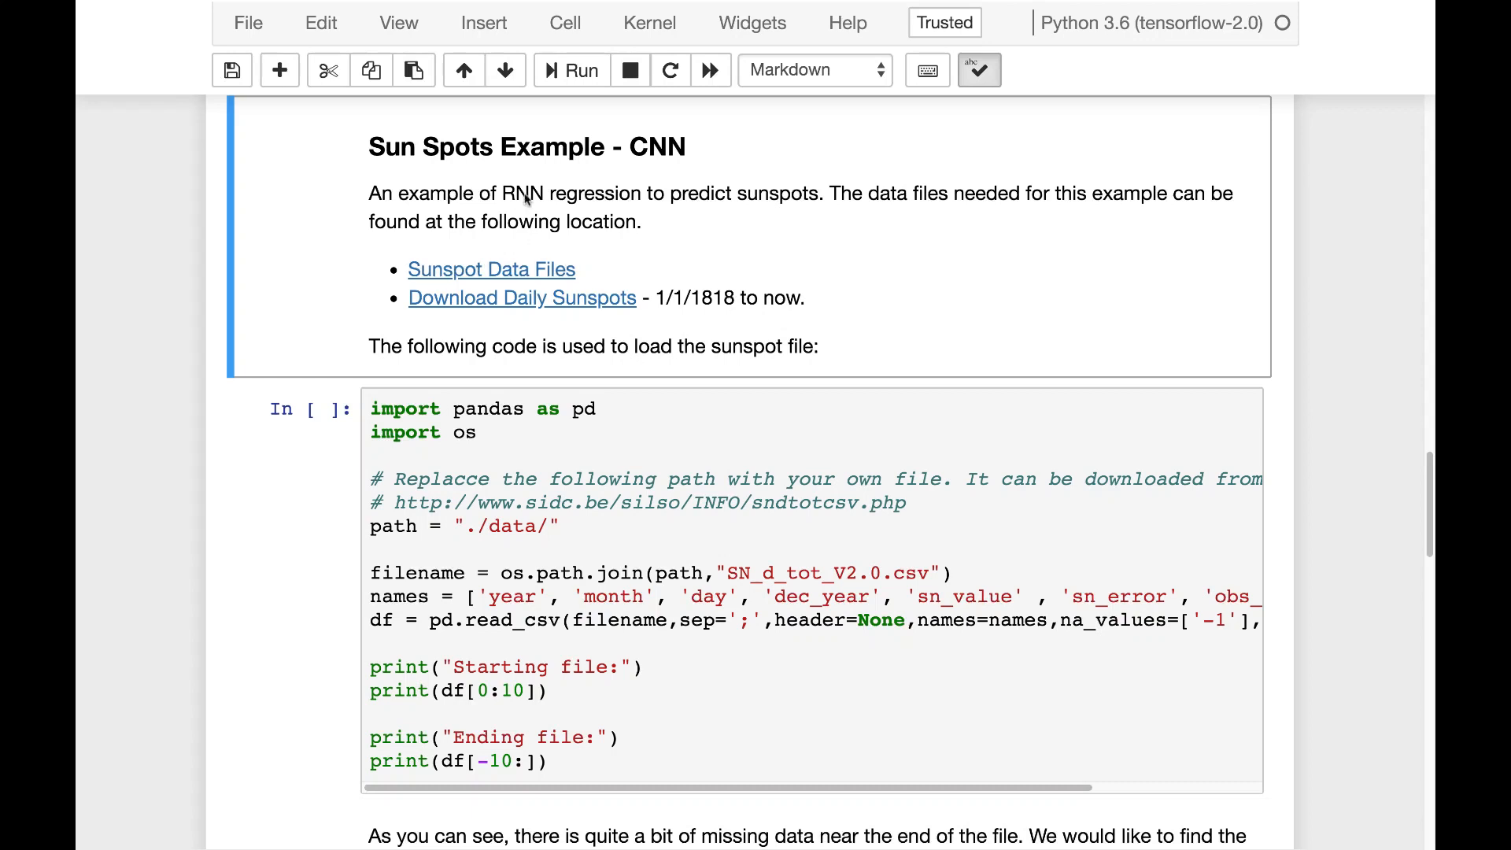
mouse_move(688, 183)
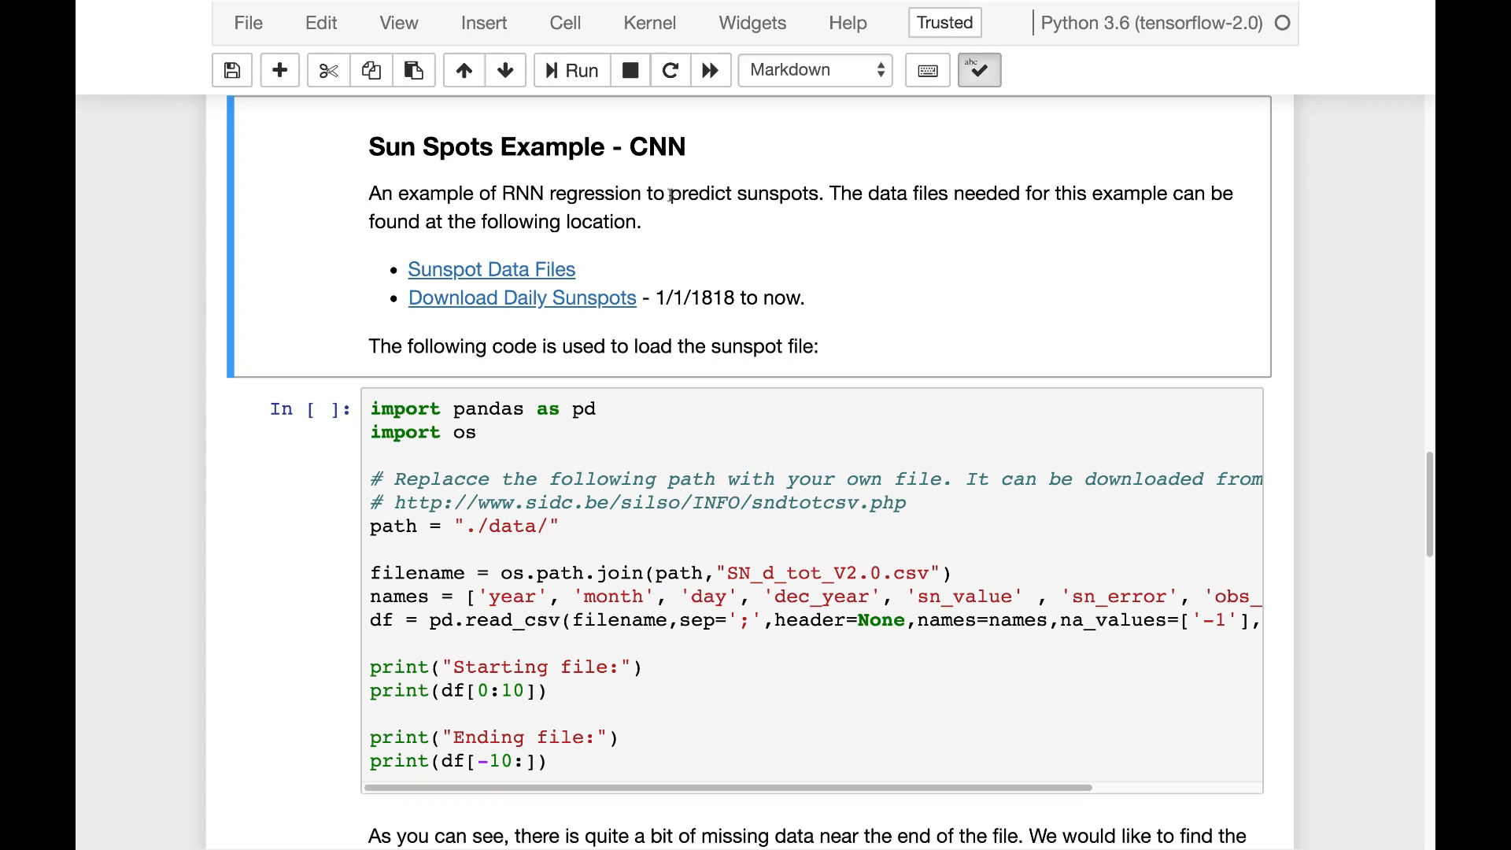
mouse_move(645, 224)
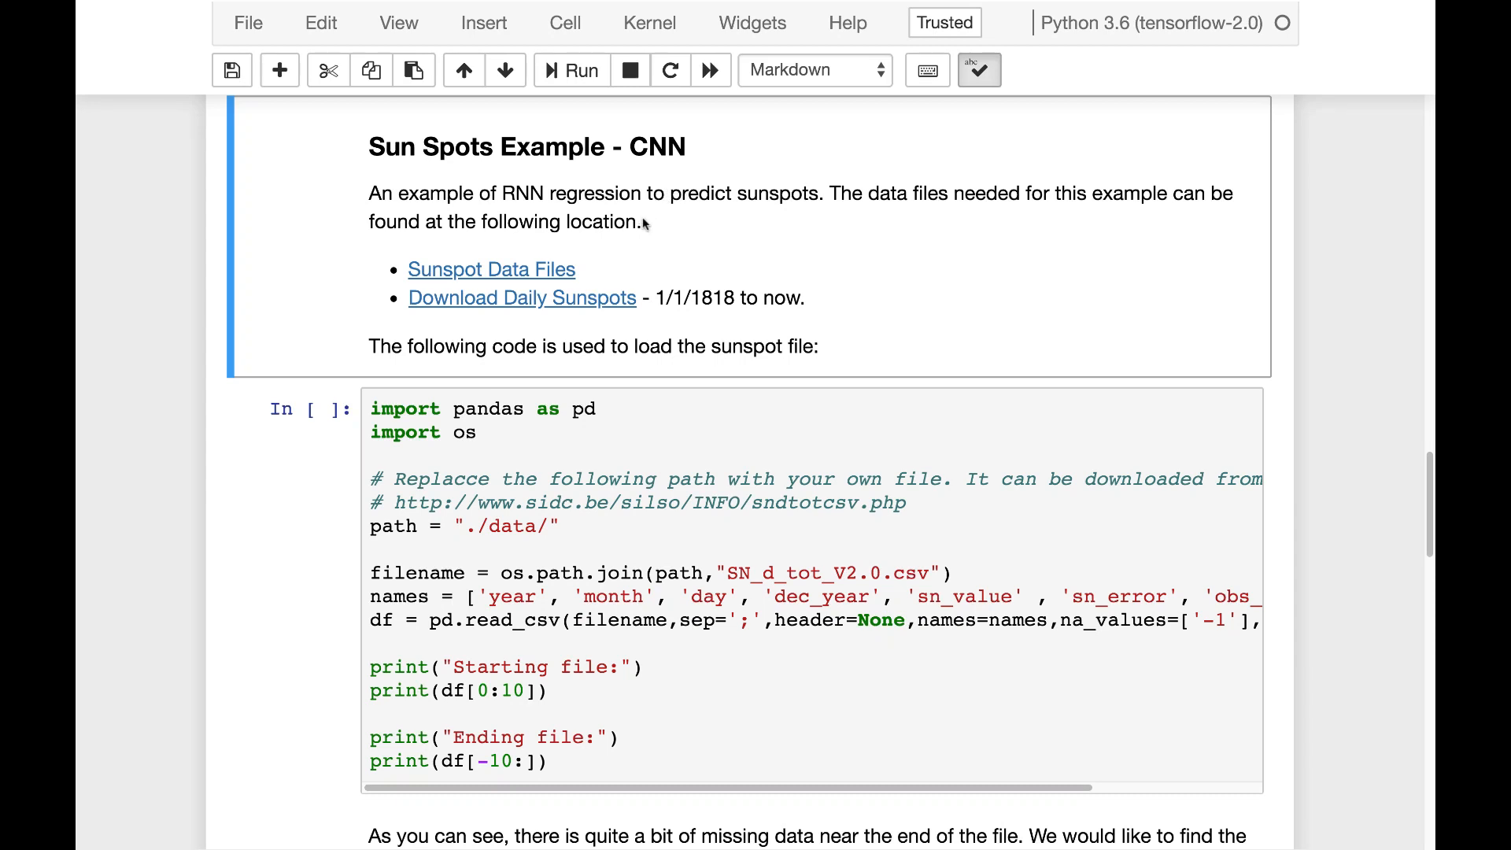
mouse_move(701, 318)
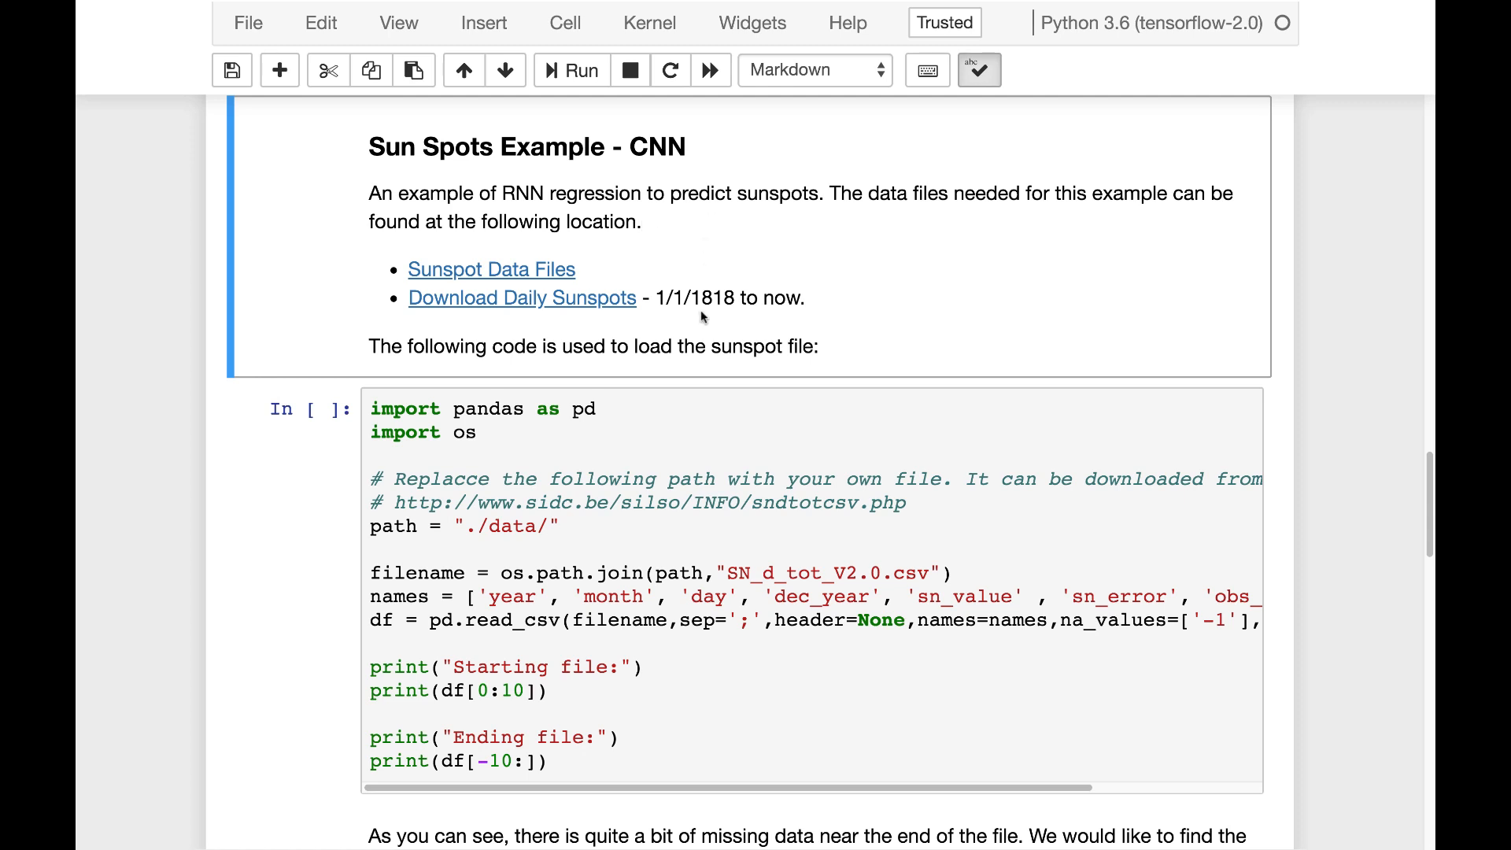
mouse_move(537, 331)
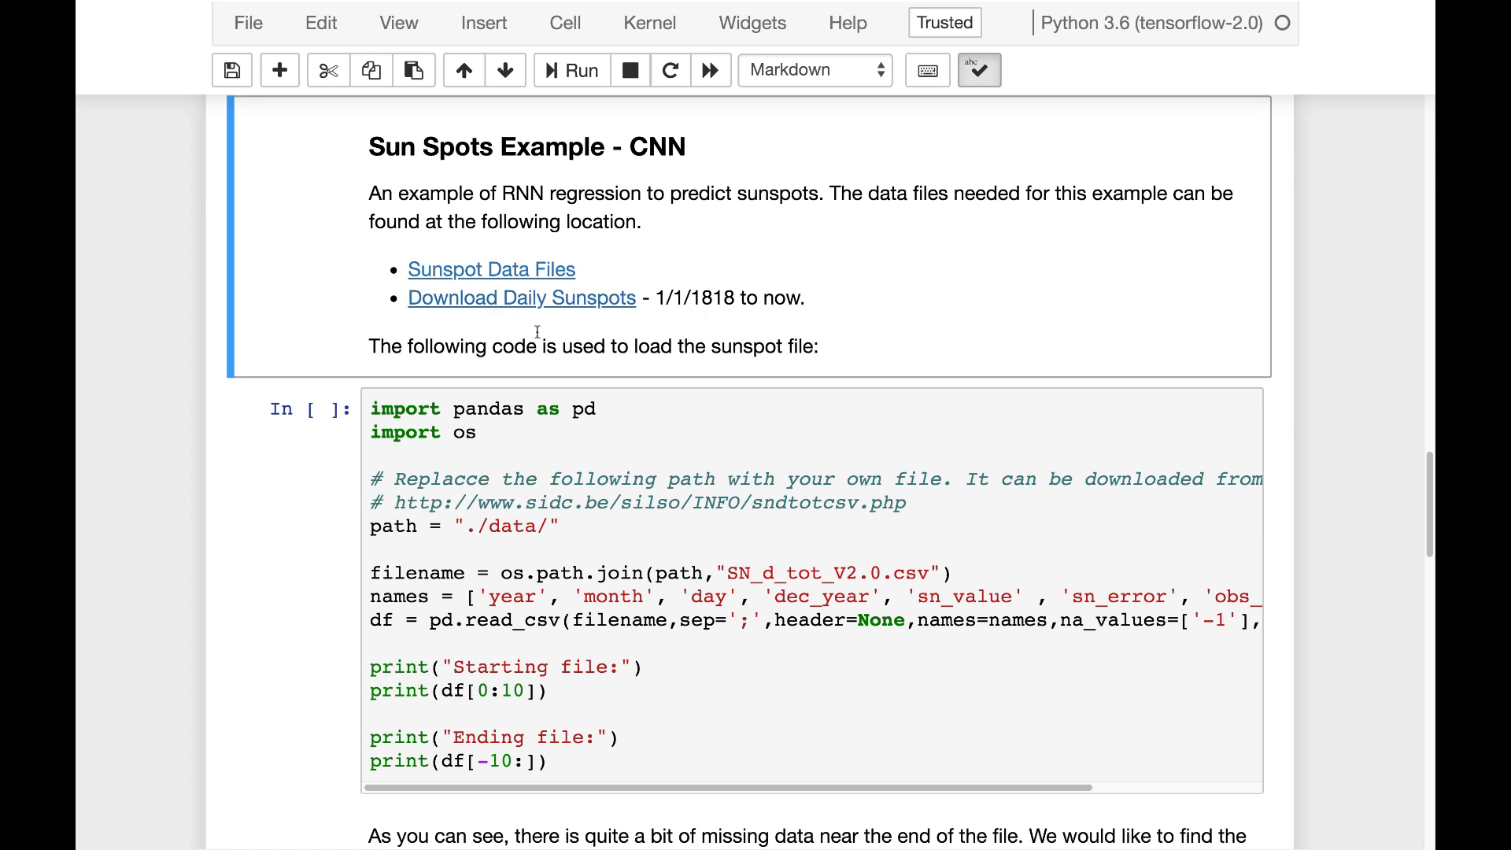
mouse_move(491, 279)
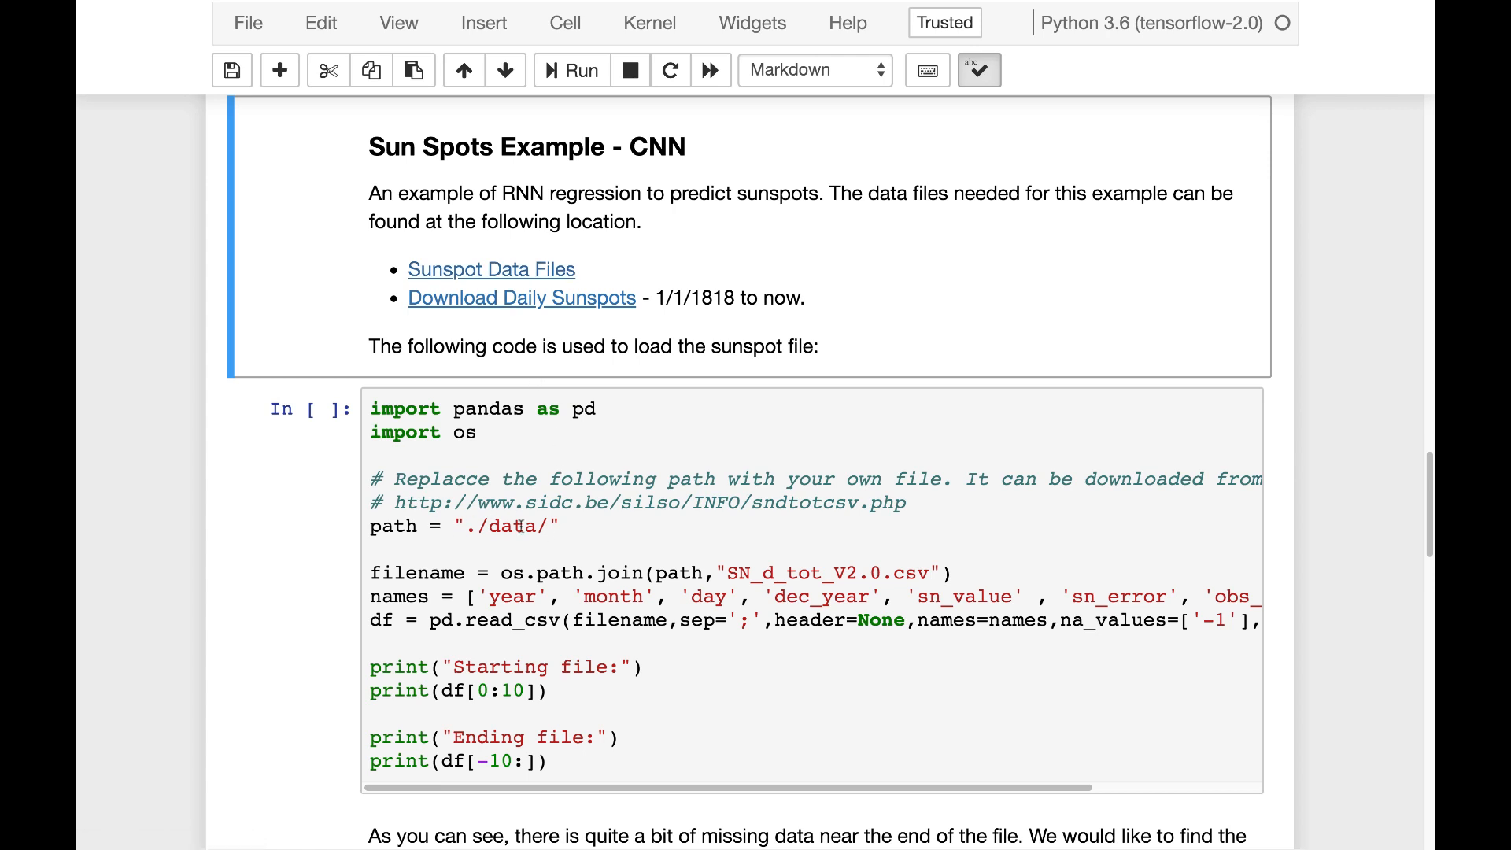
Run the sunspot loading cell and review the Starting file and Ending file rows.
left_click(540, 446)
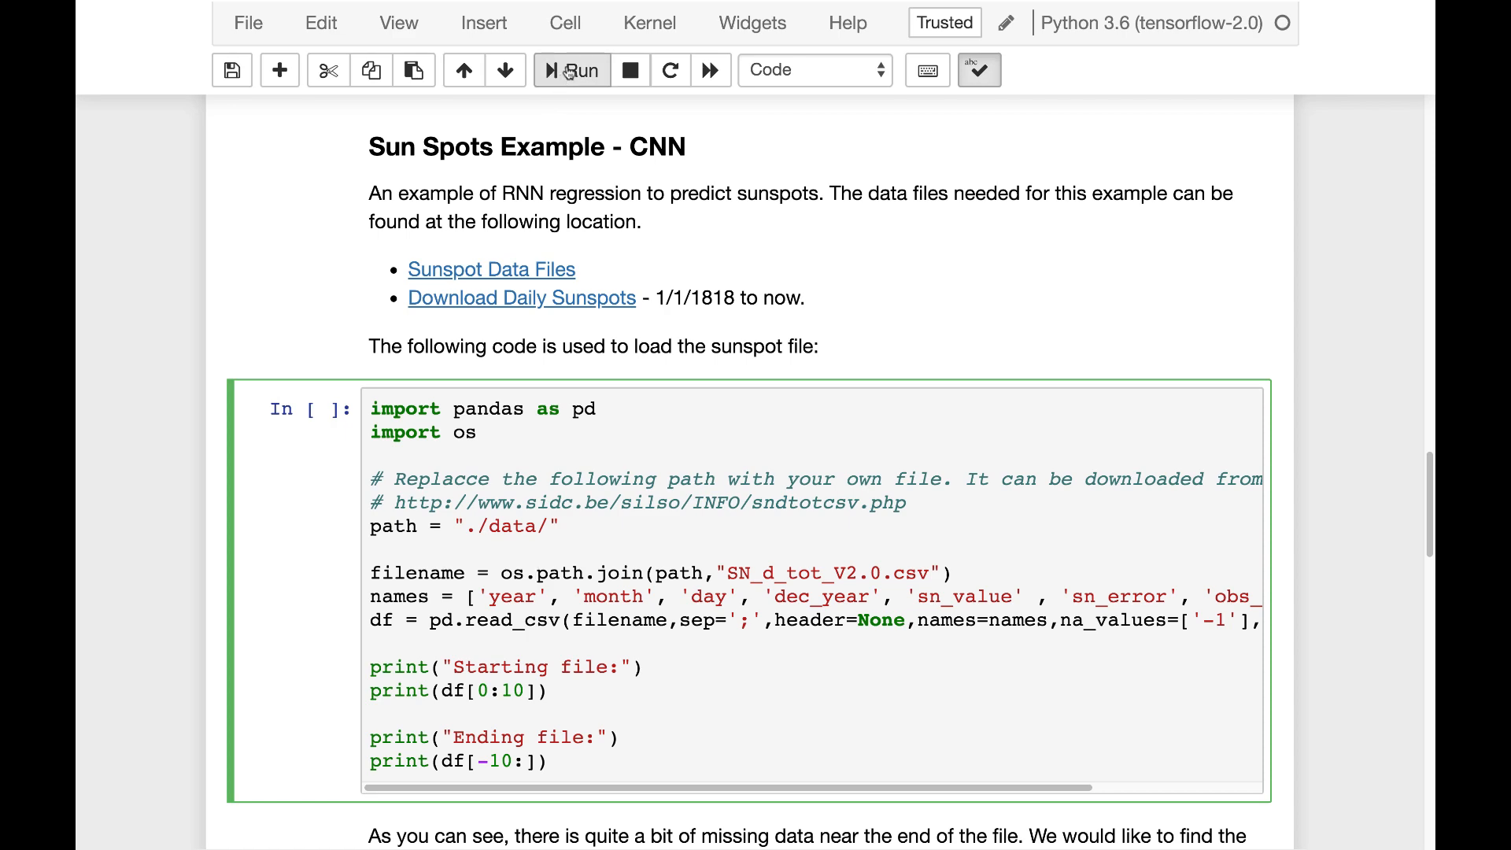
left_click(566, 69)
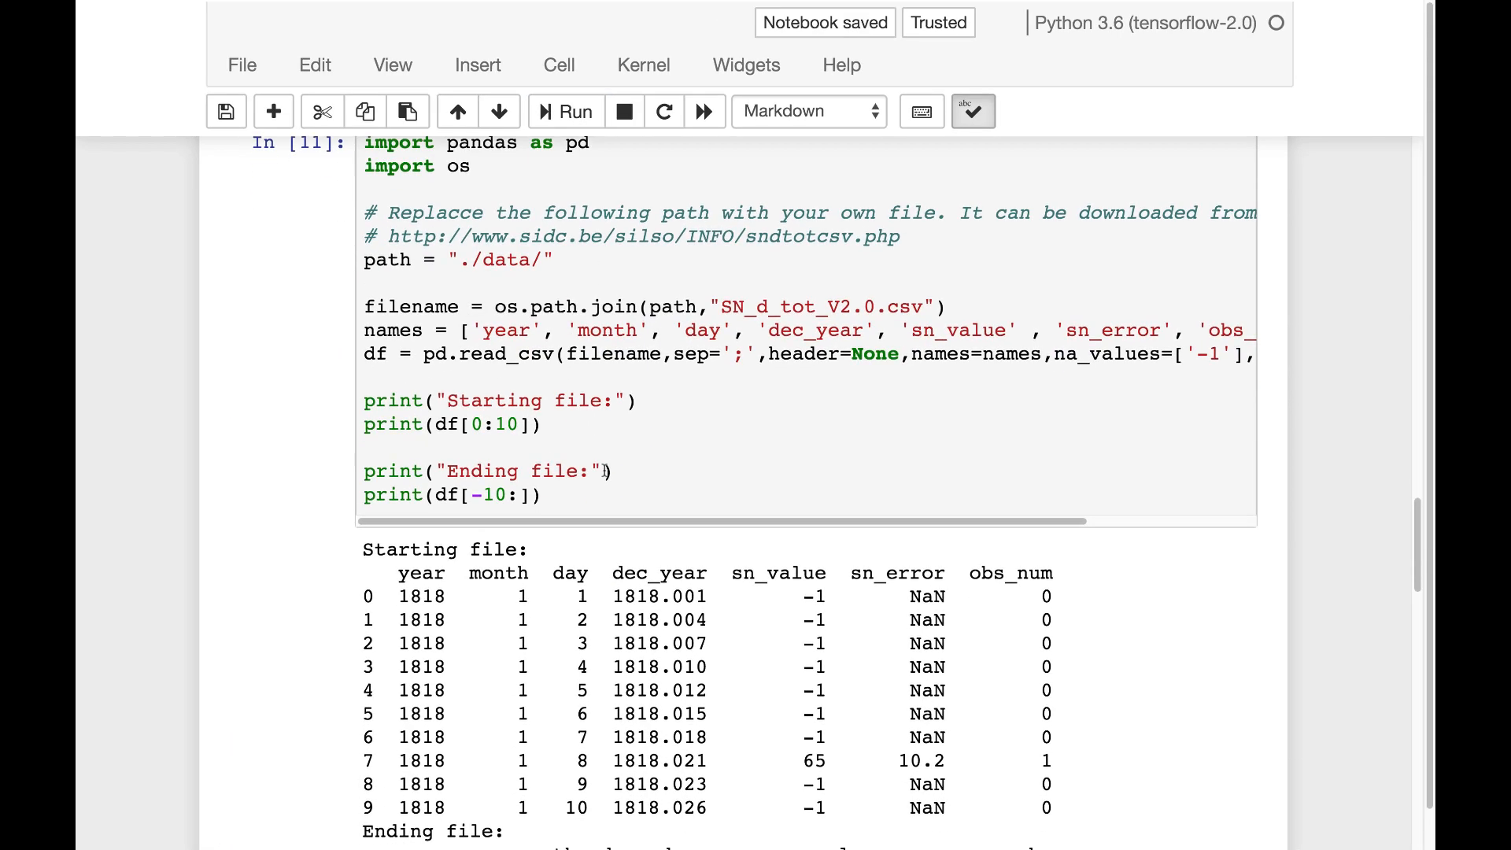
scroll("down", 3)
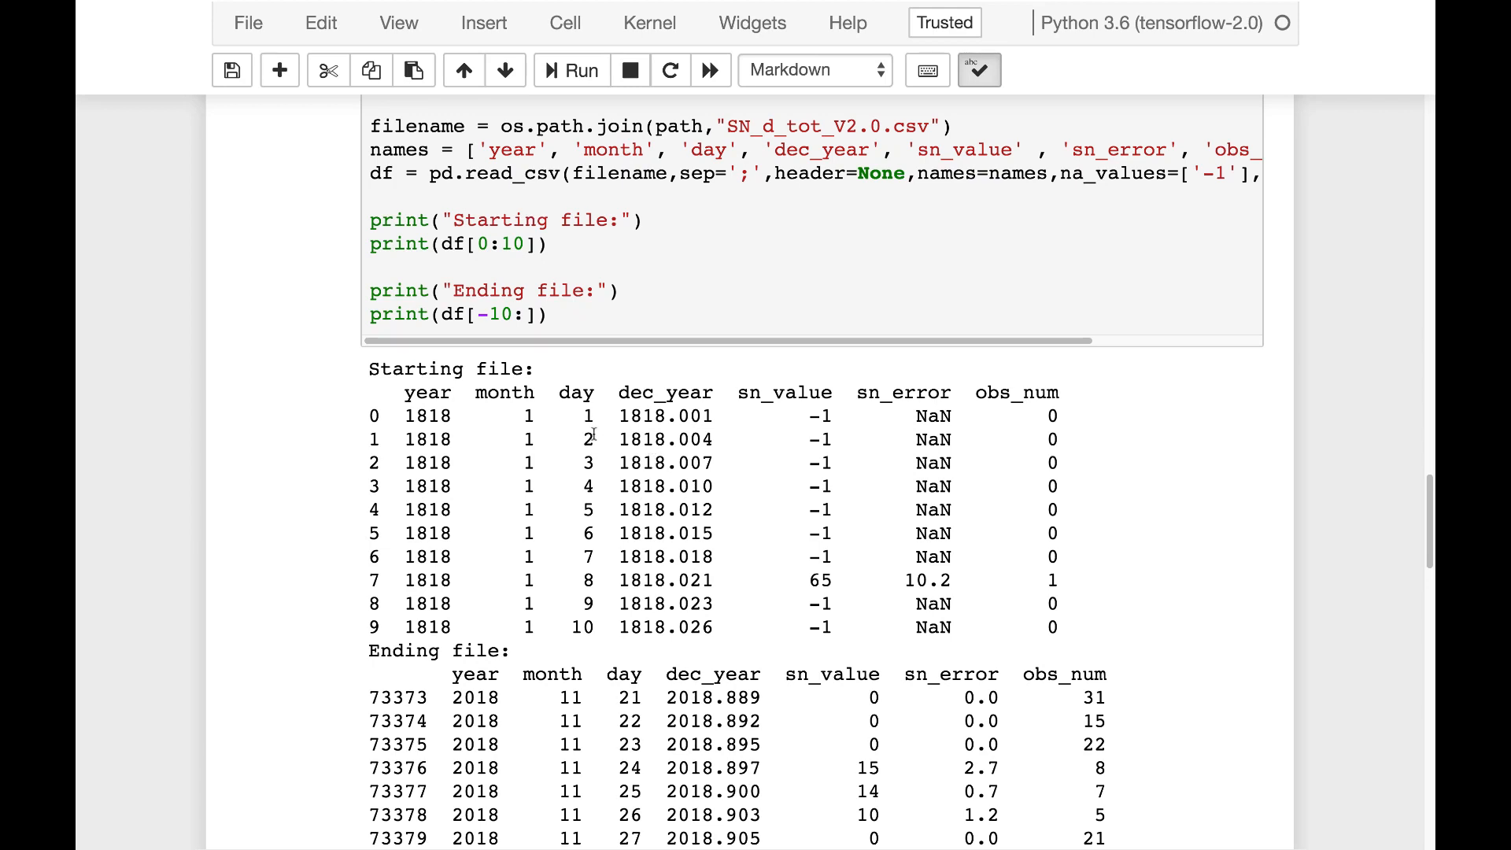
mouse_move(748, 295)
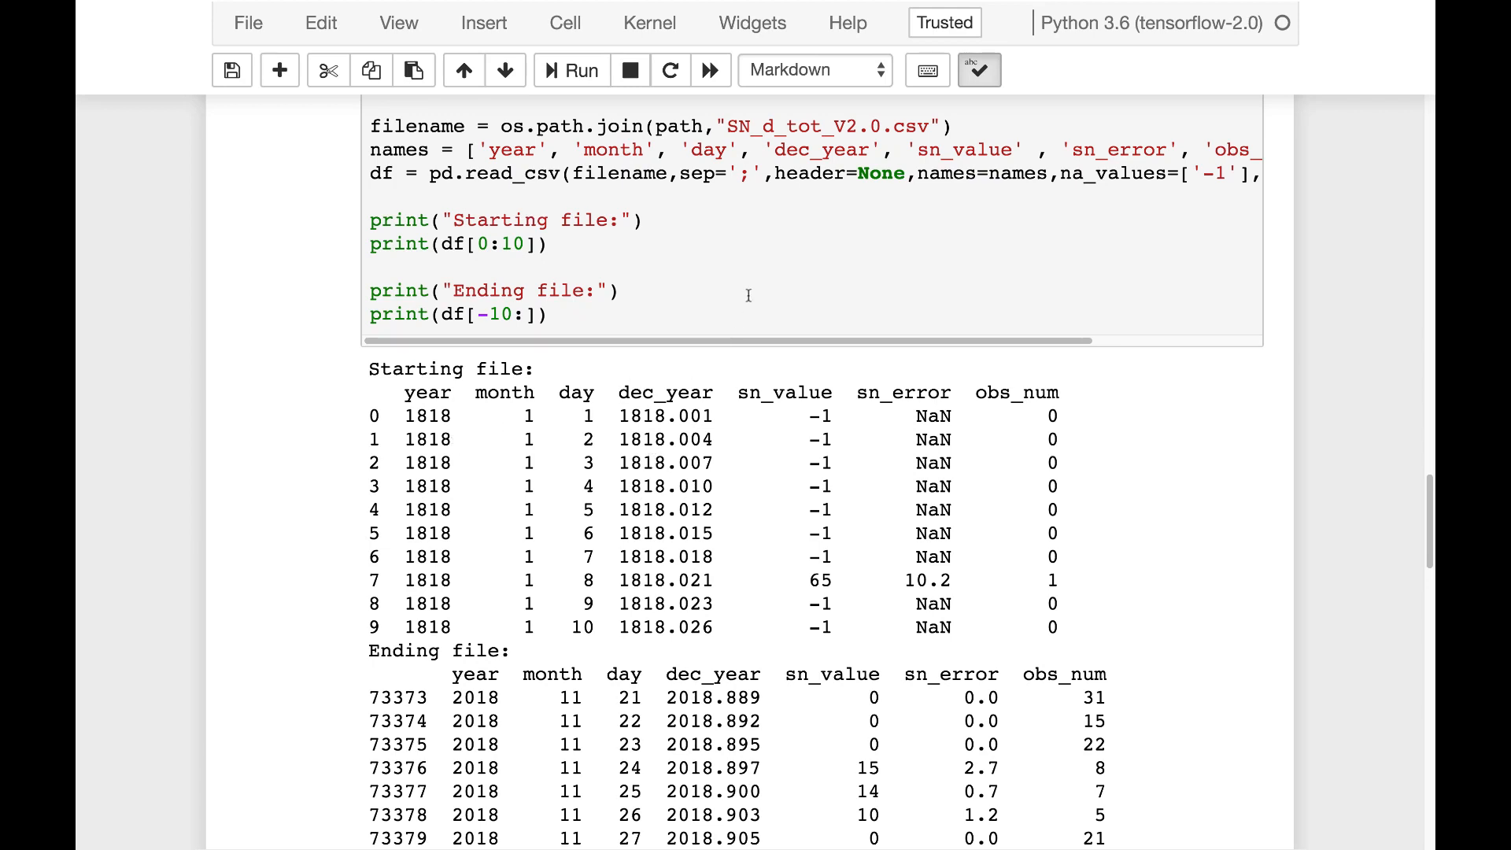
scroll("down", 3)
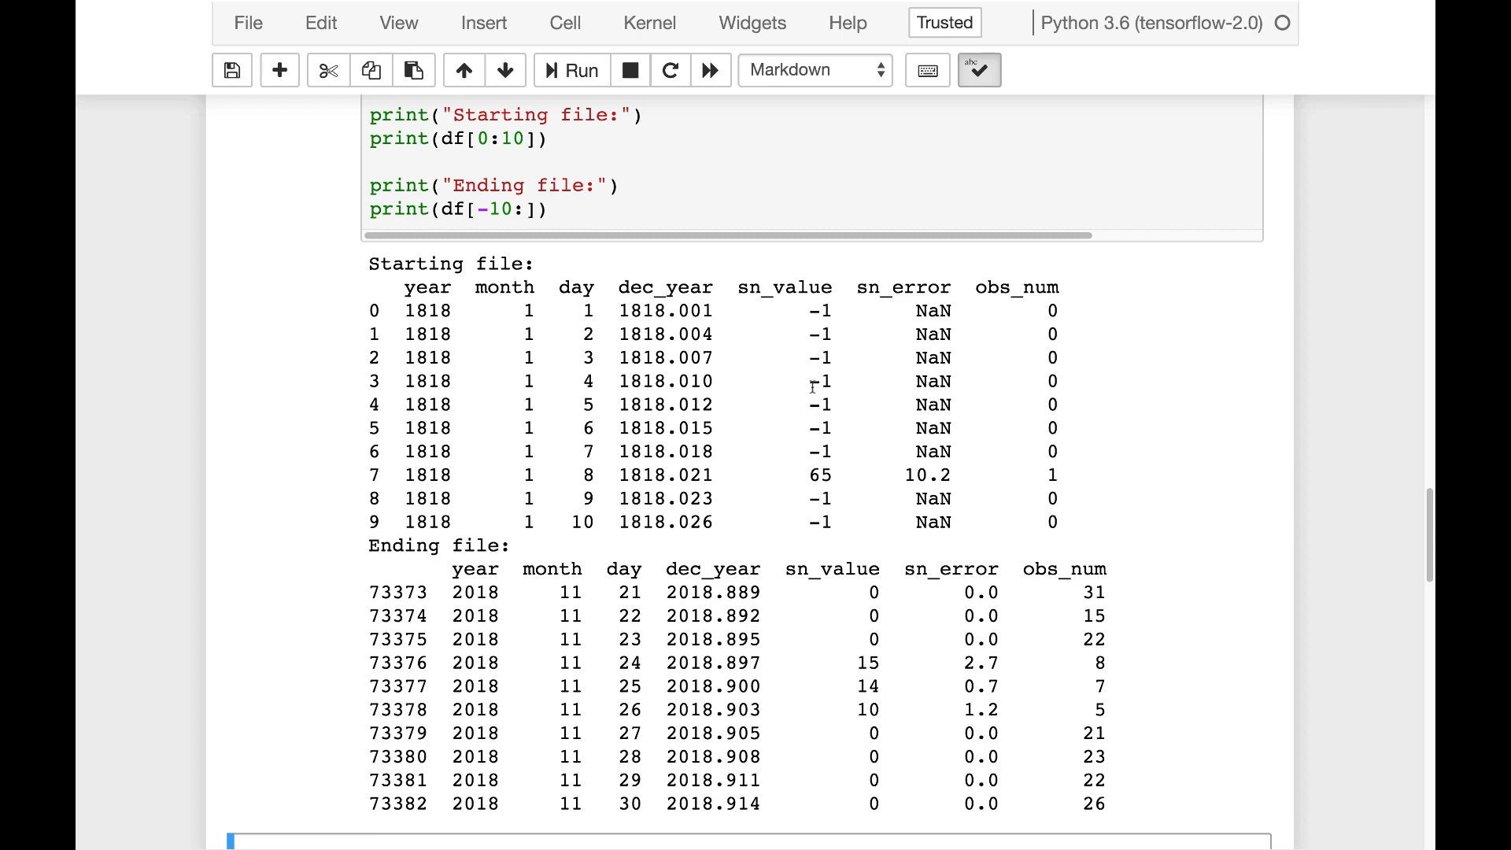
scroll("down", 3)
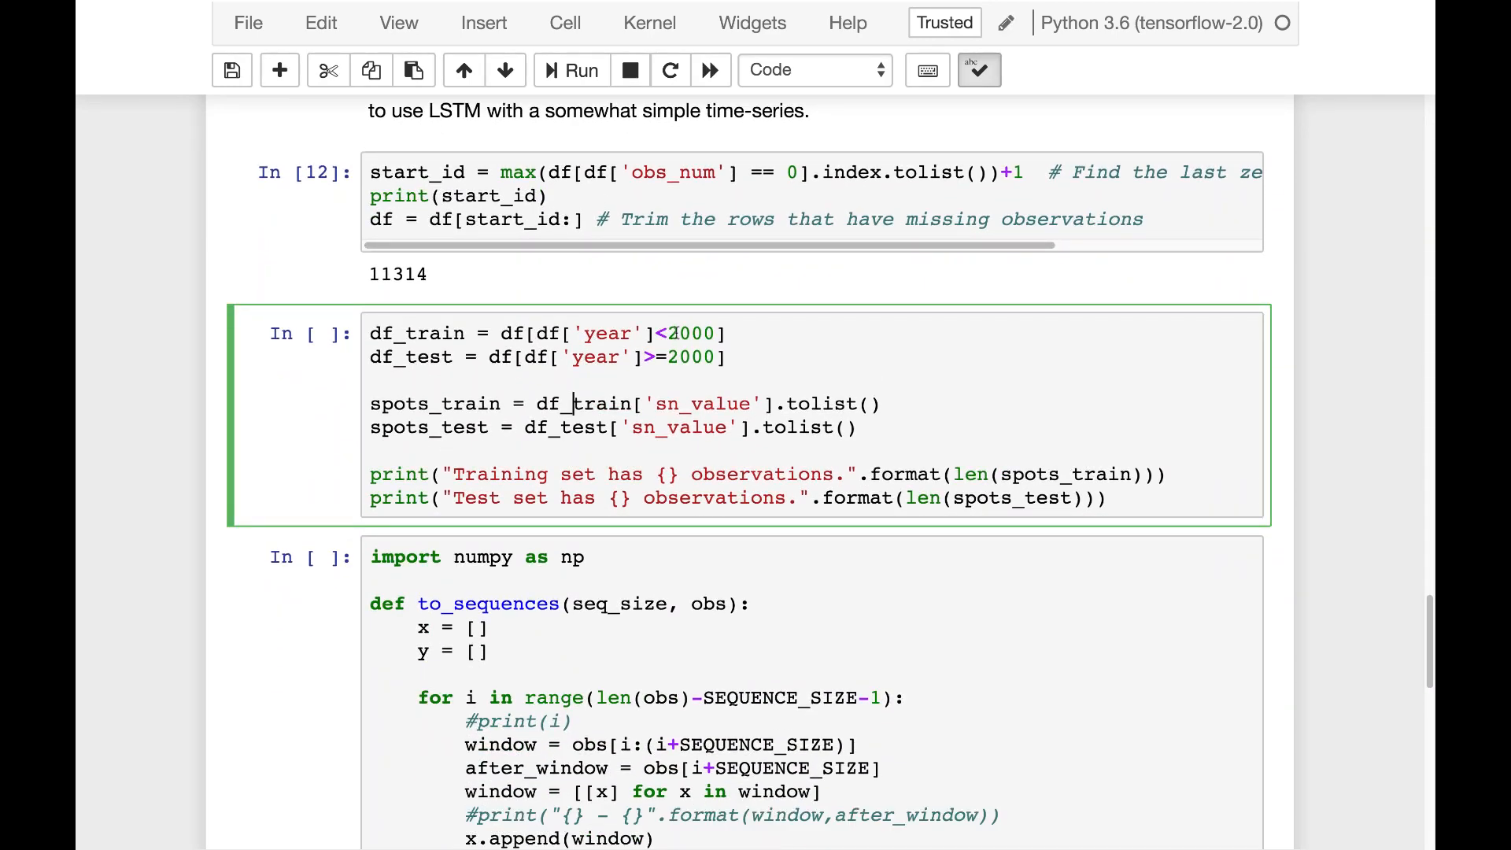
mouse_move(572, 69)
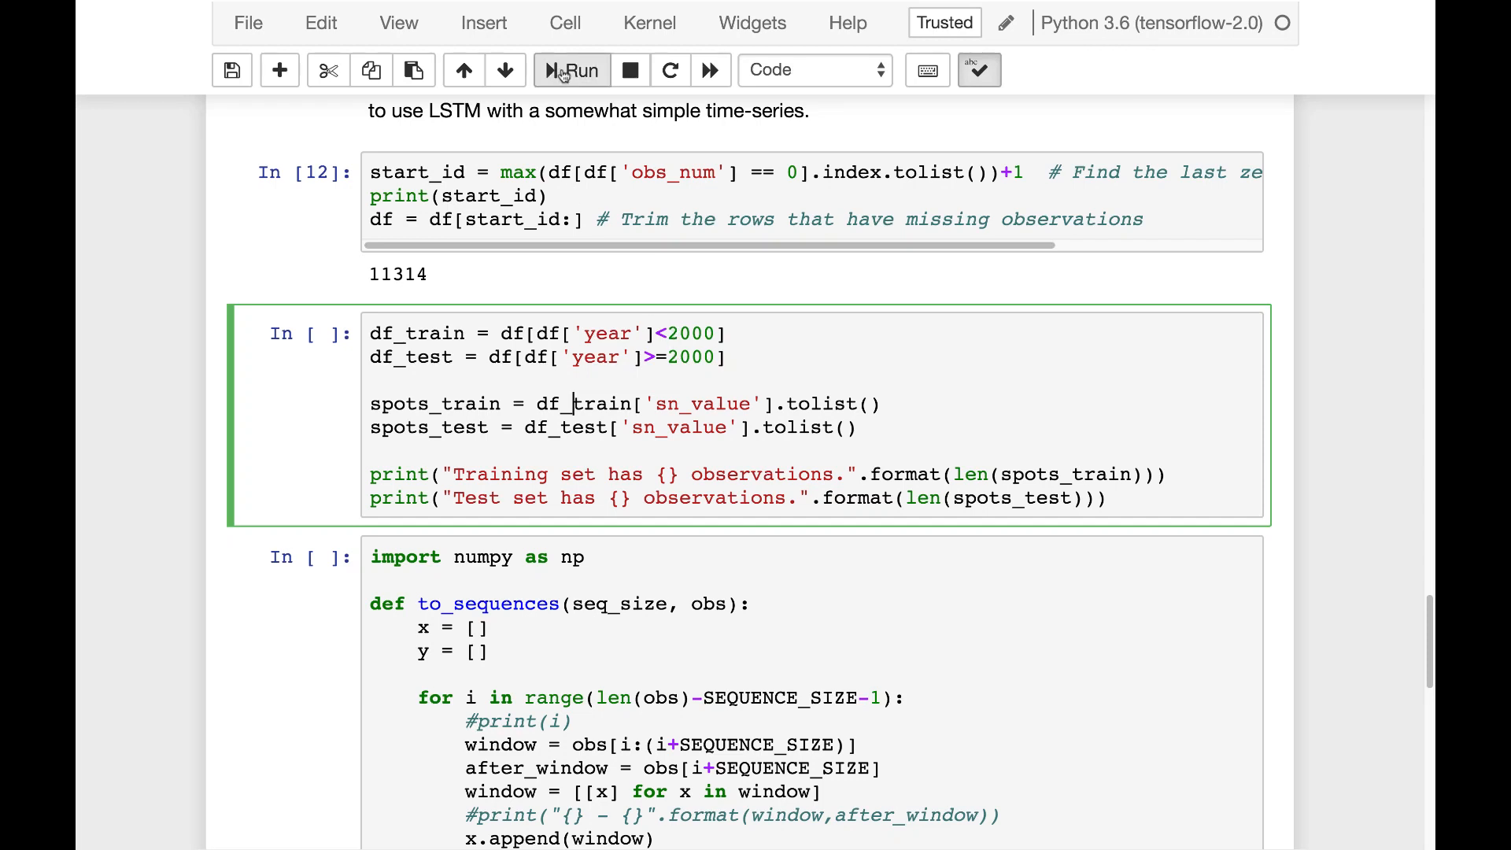
Run the train/test split and to_sequences cells, giving shapes (55134, 25, 1) and (6883, 25, 1).
left_click(572, 70)
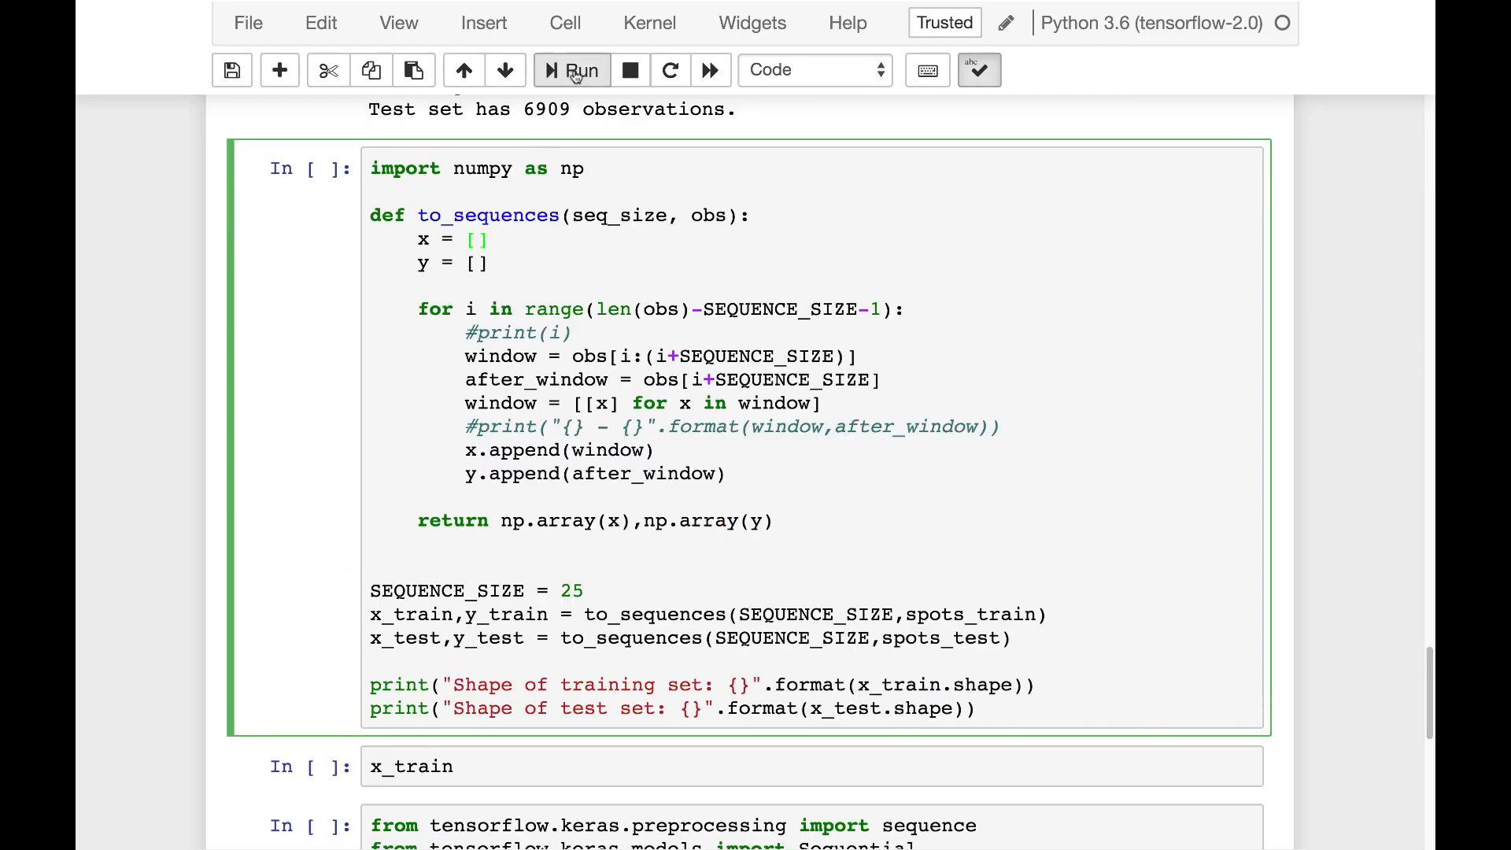
mouse_move(575, 69)
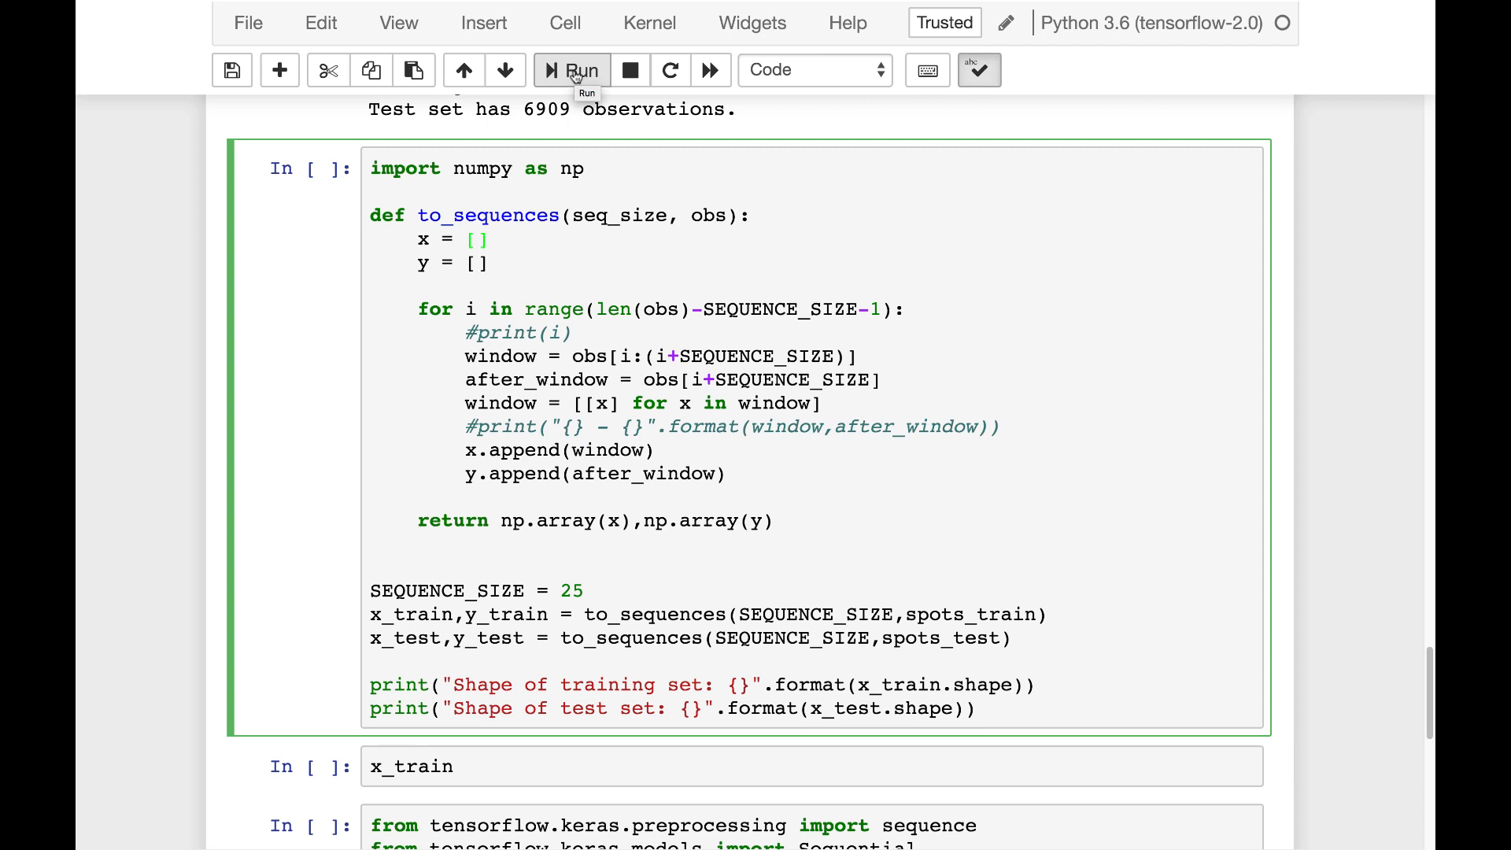
left_click(573, 69)
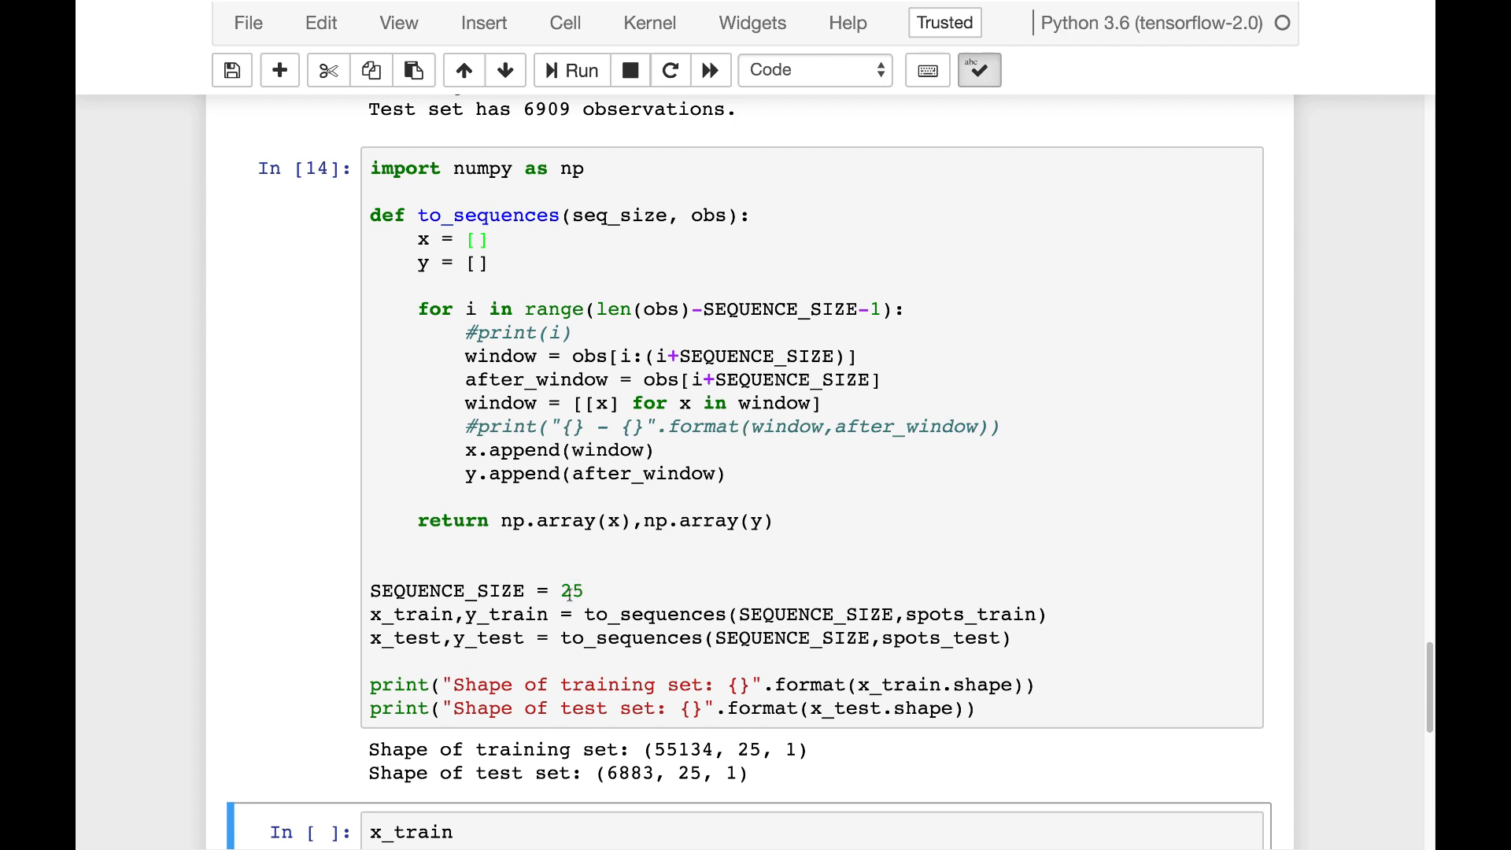
scroll("down", 3)
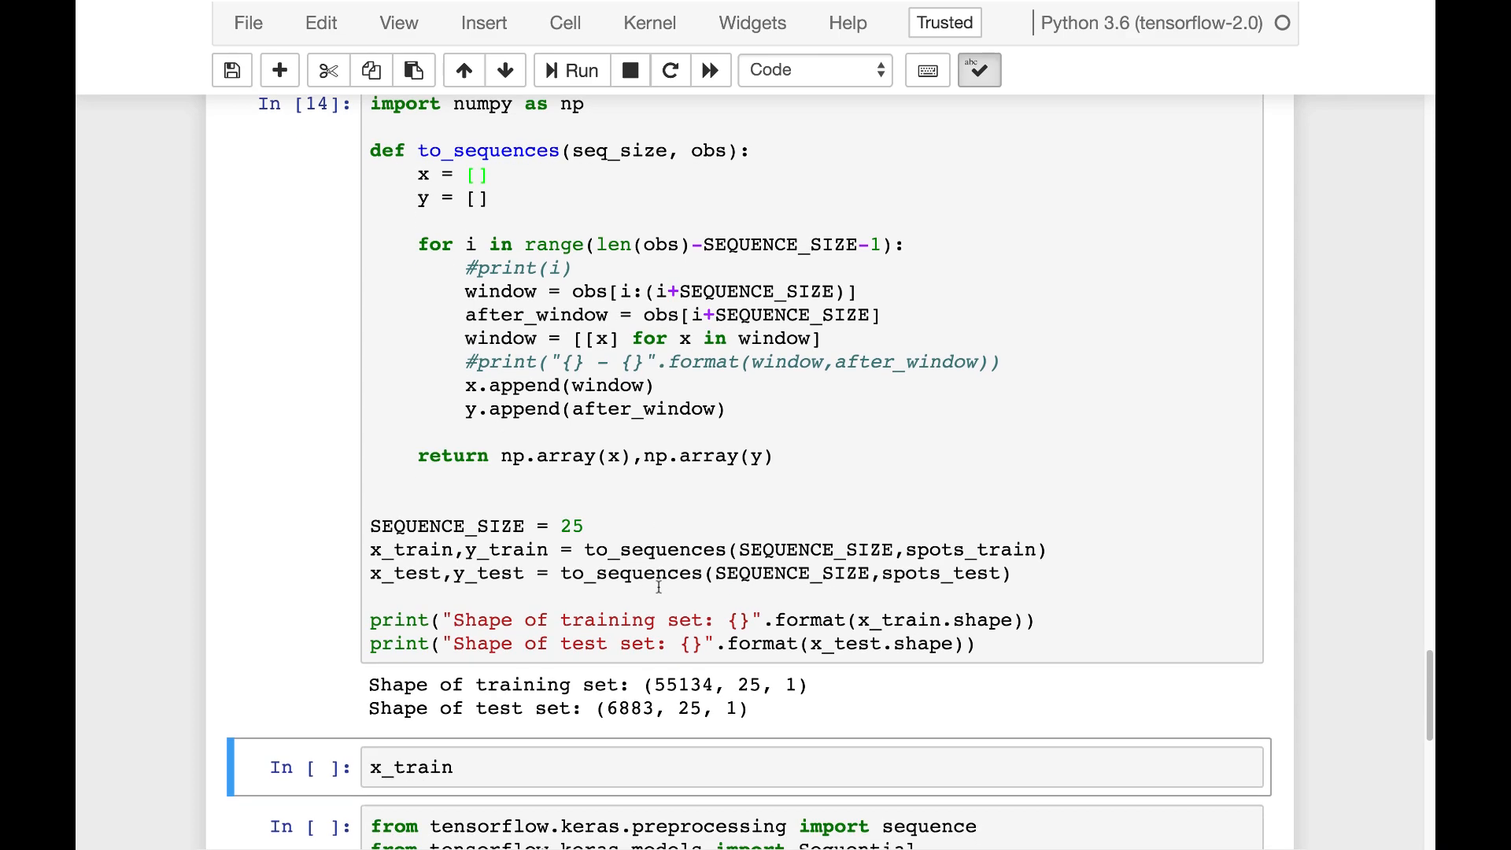
Run the x_train cell and scroll through its nested array of 25-step sequences.
left_click(572, 70)
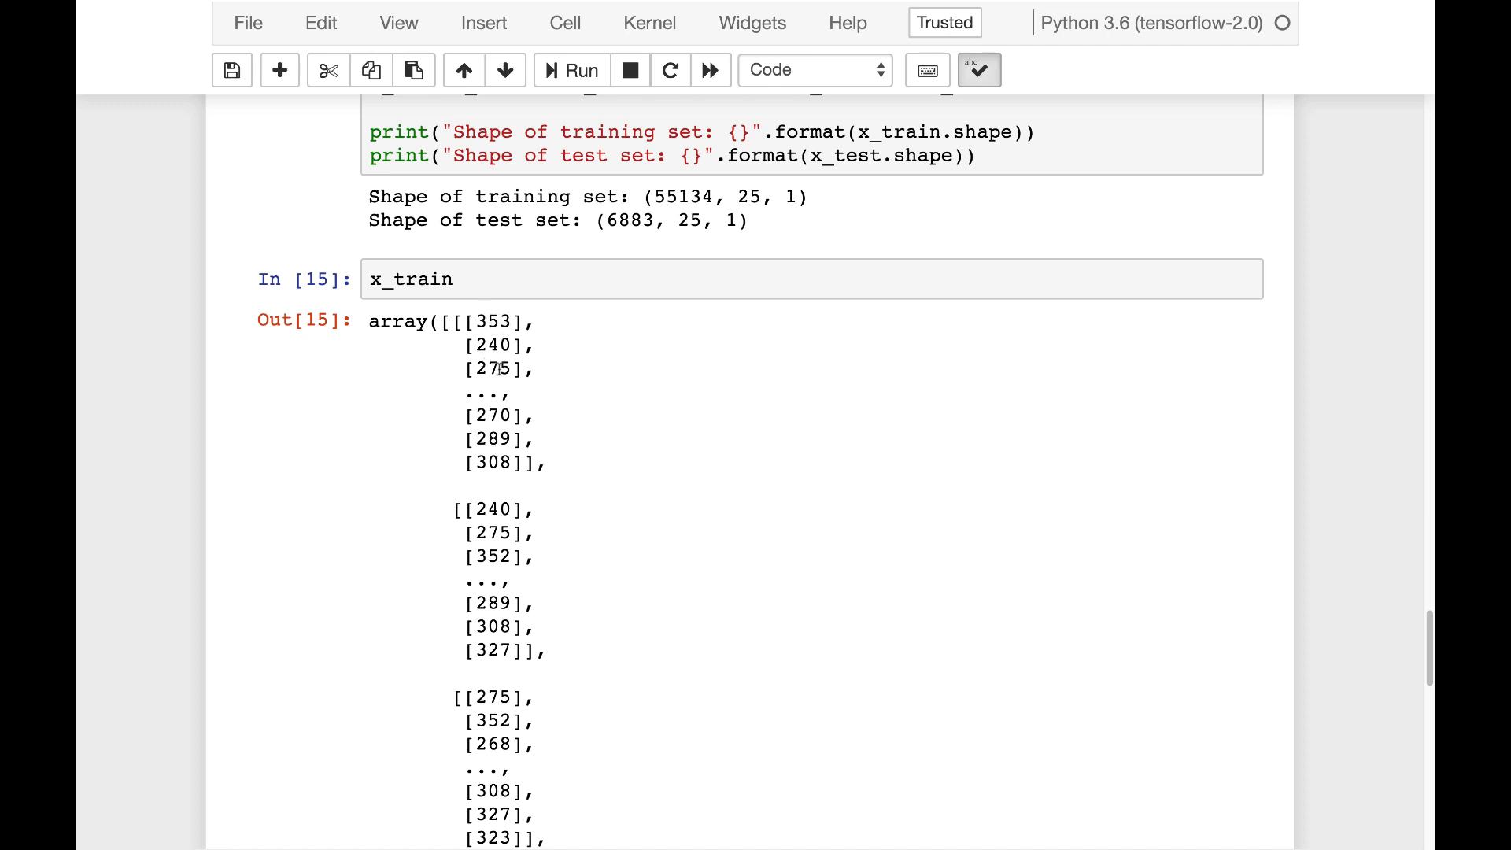
scroll("down", 3)
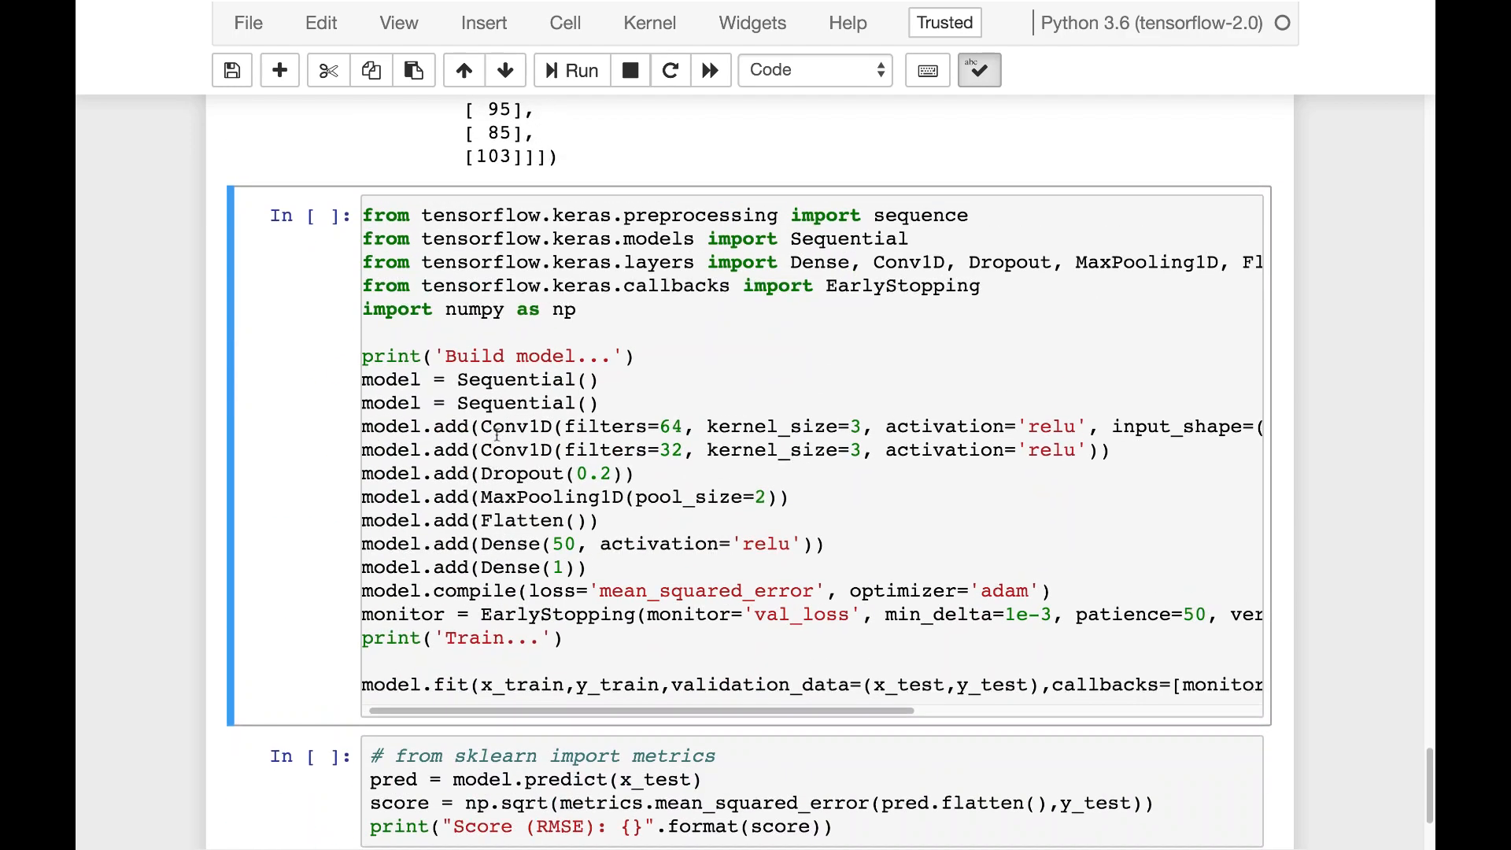
scroll("up", 3)
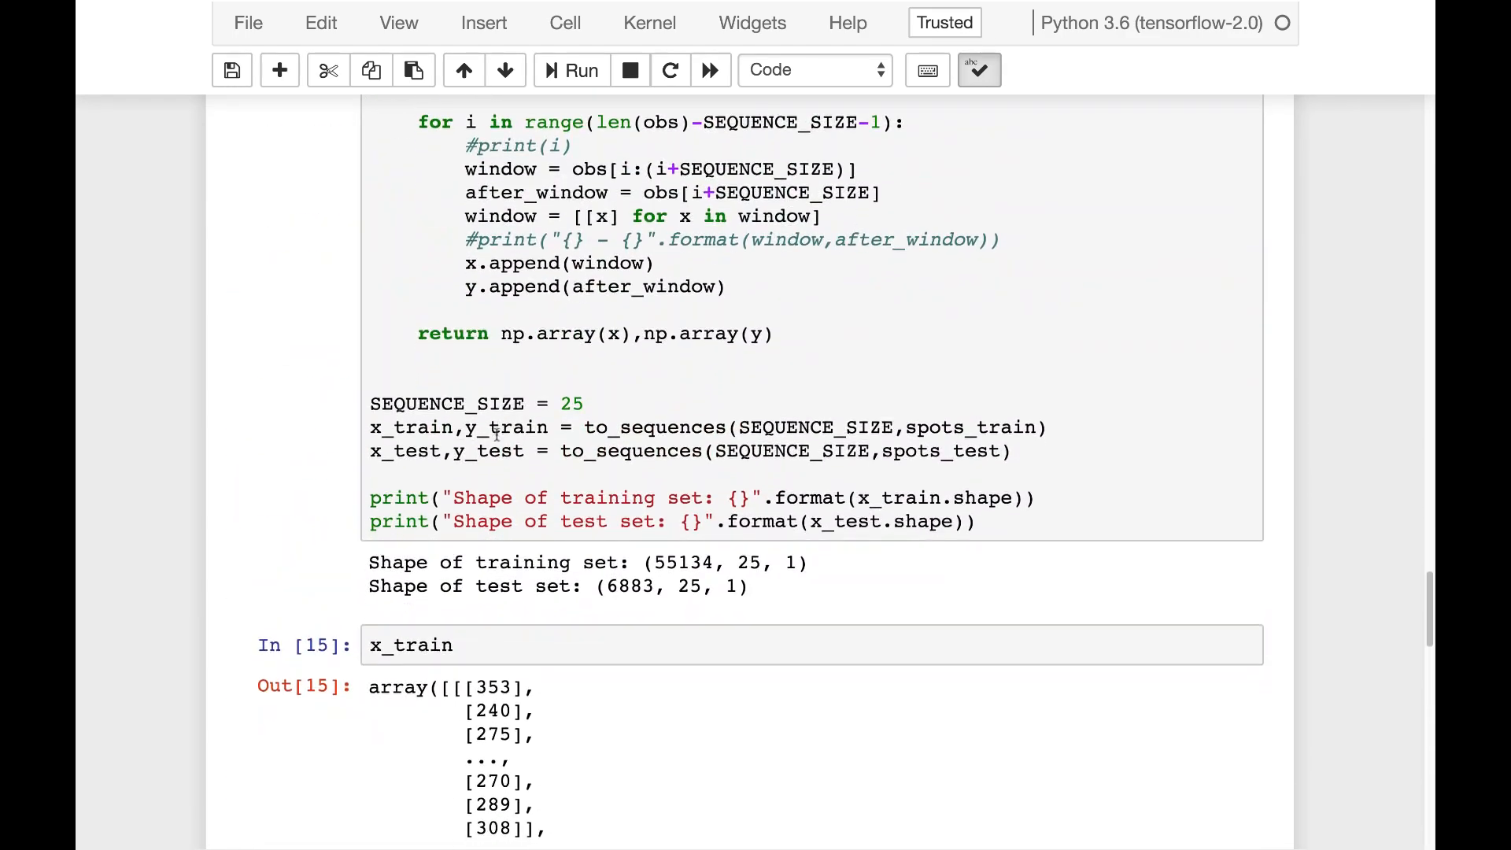
scroll("down", 3)
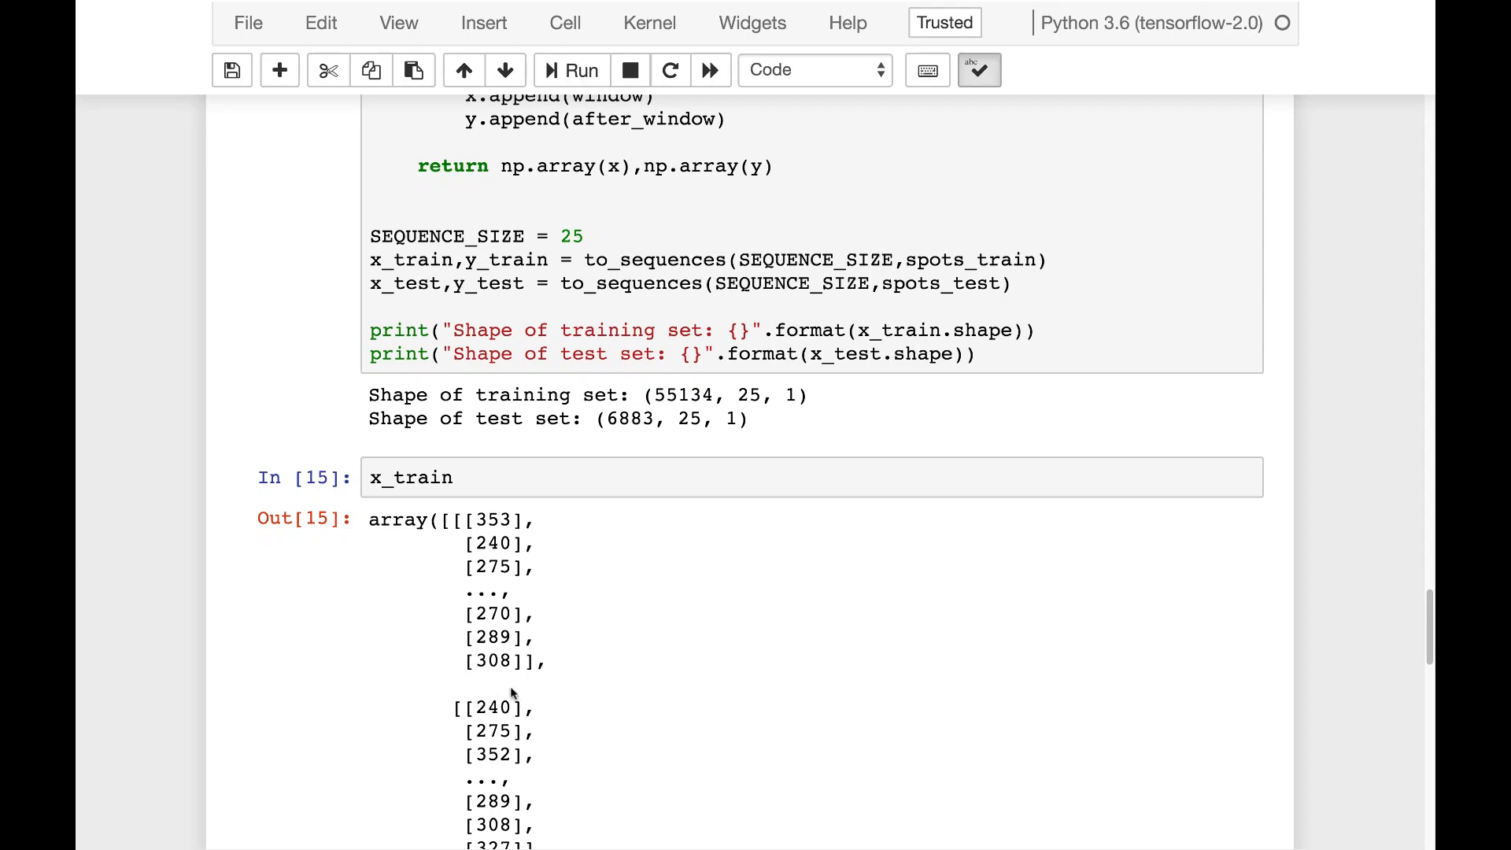
scroll("down", 3)
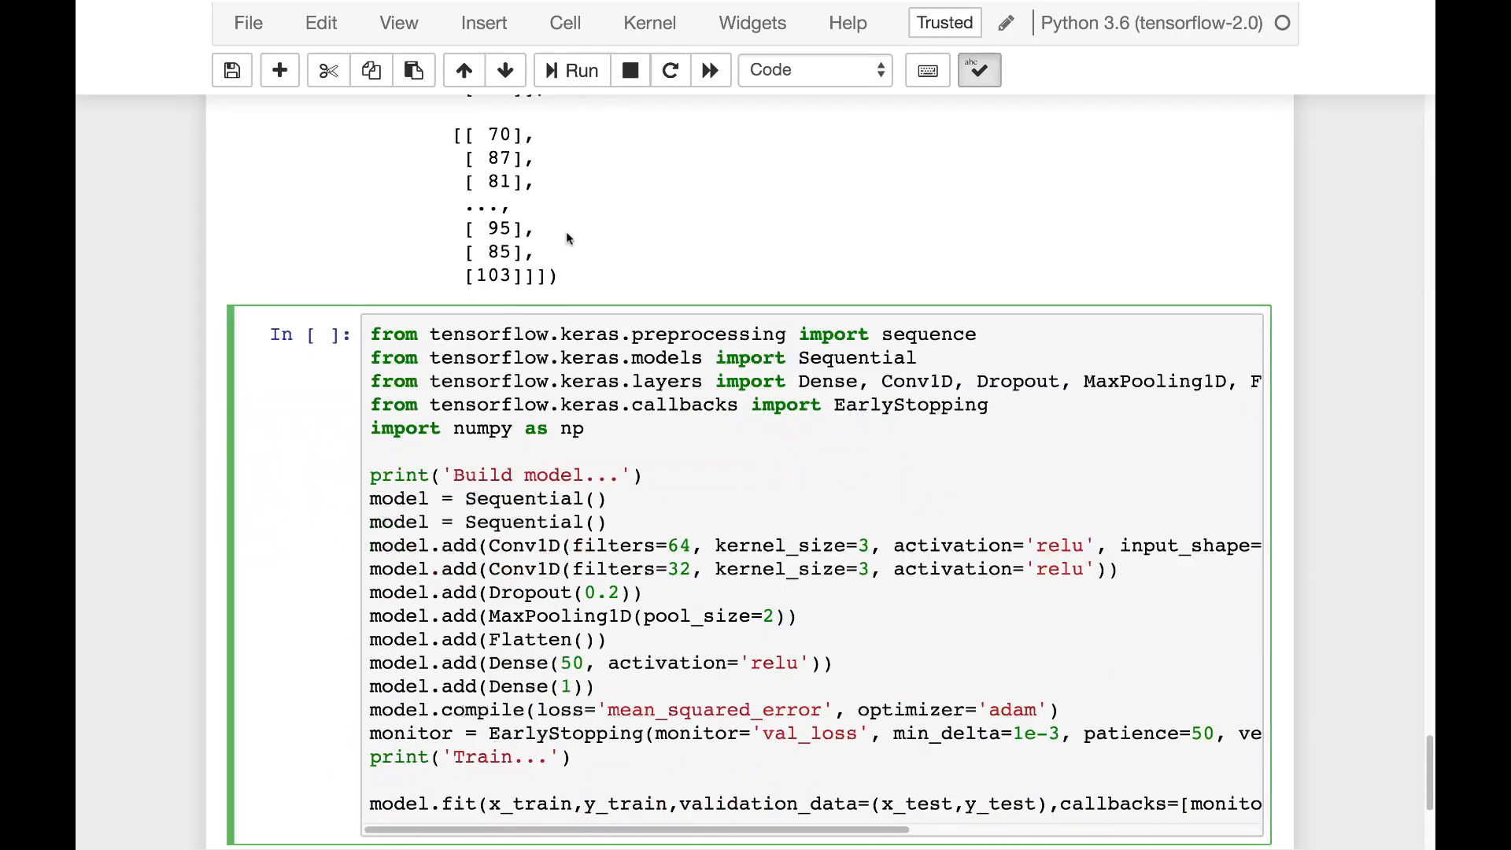
Train the sunspot Conv1D model and compute its test RMSE of 21.3869.
left_click(570, 69)
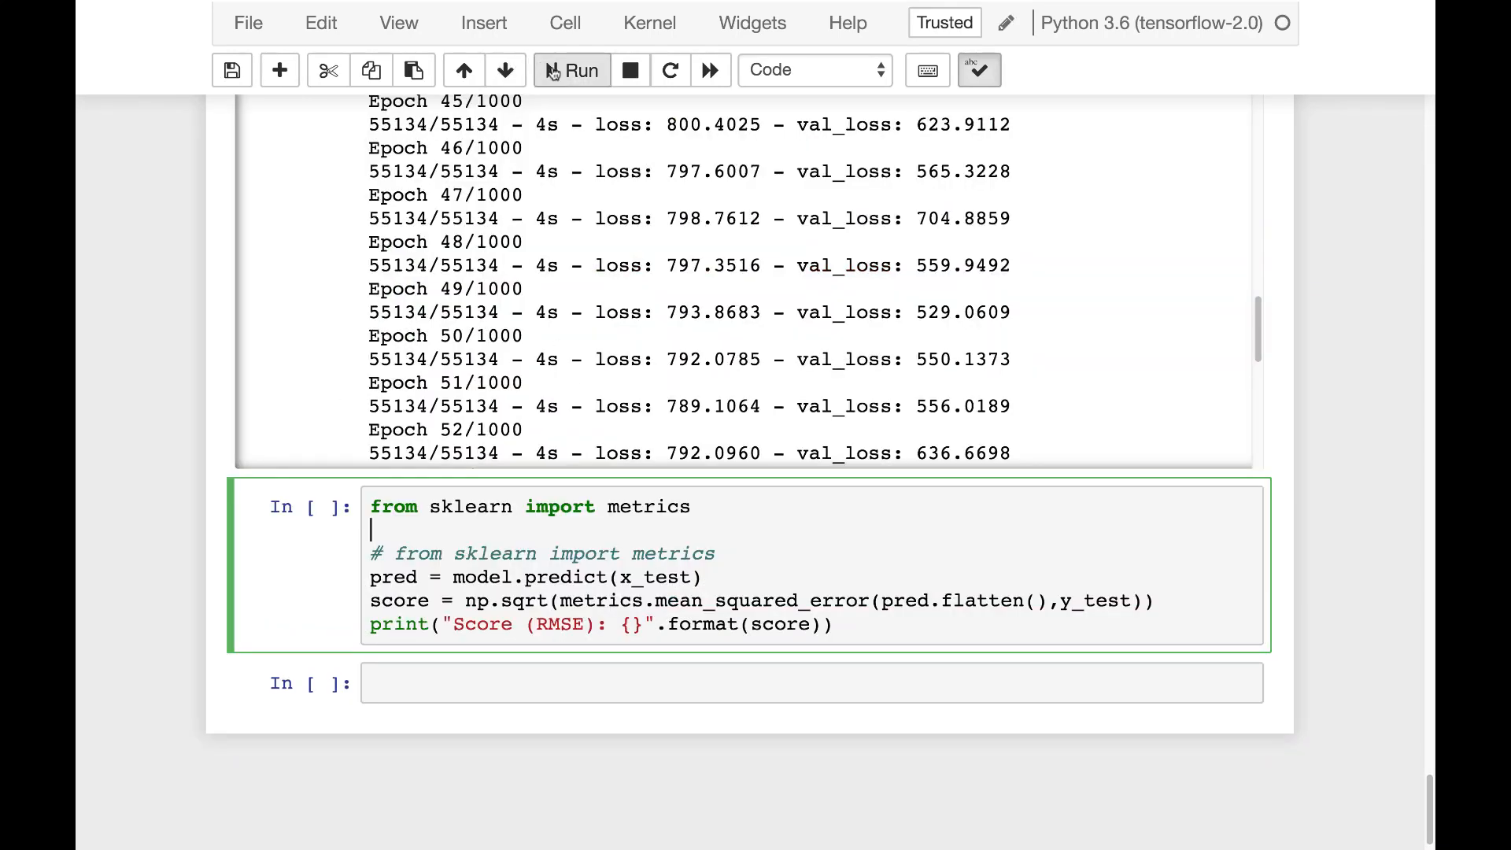
mouse_move(571, 69)
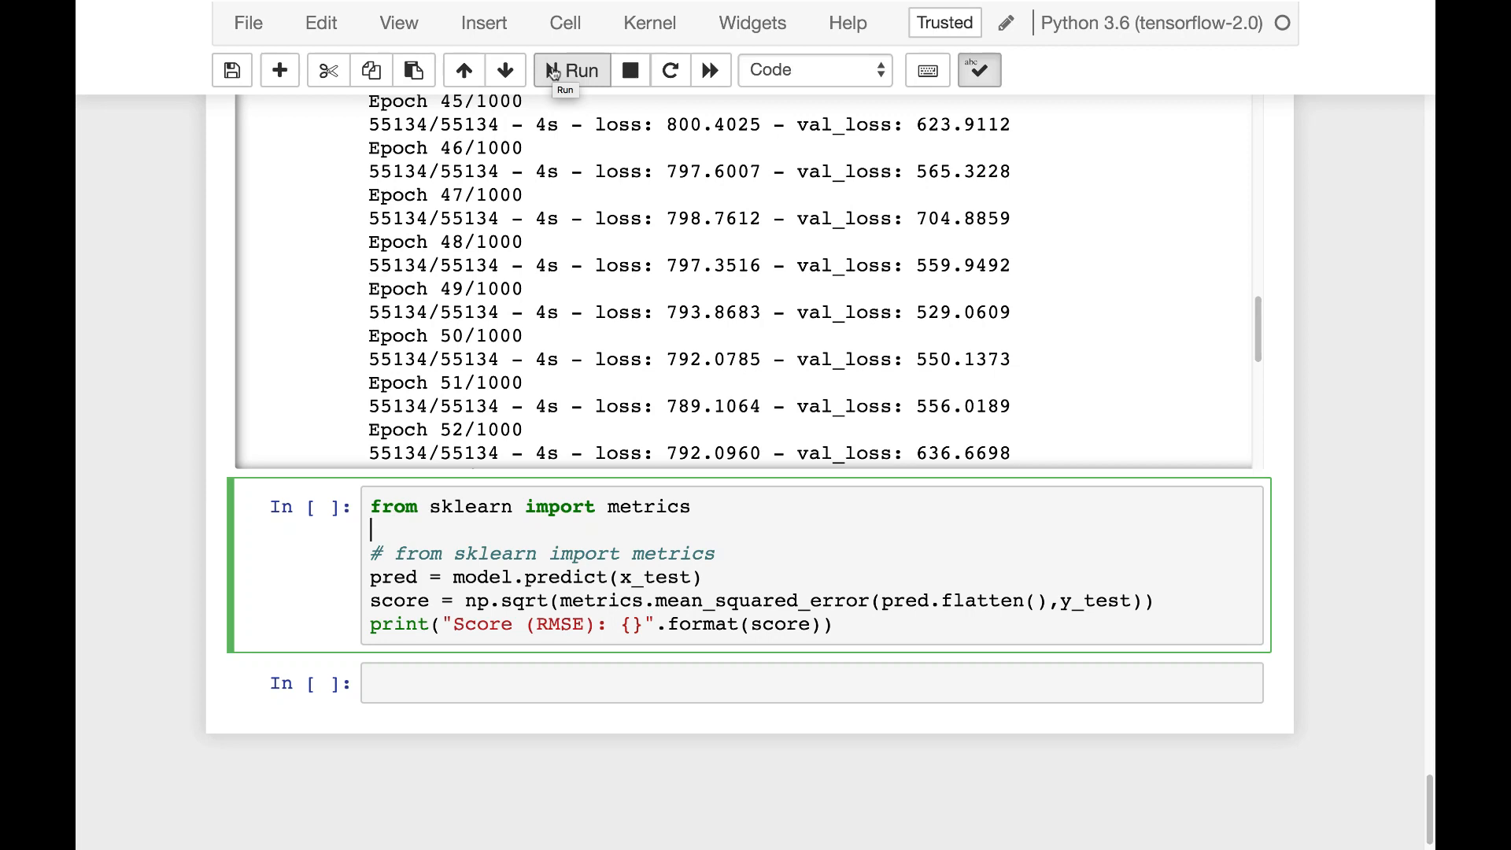
left_click(571, 70)
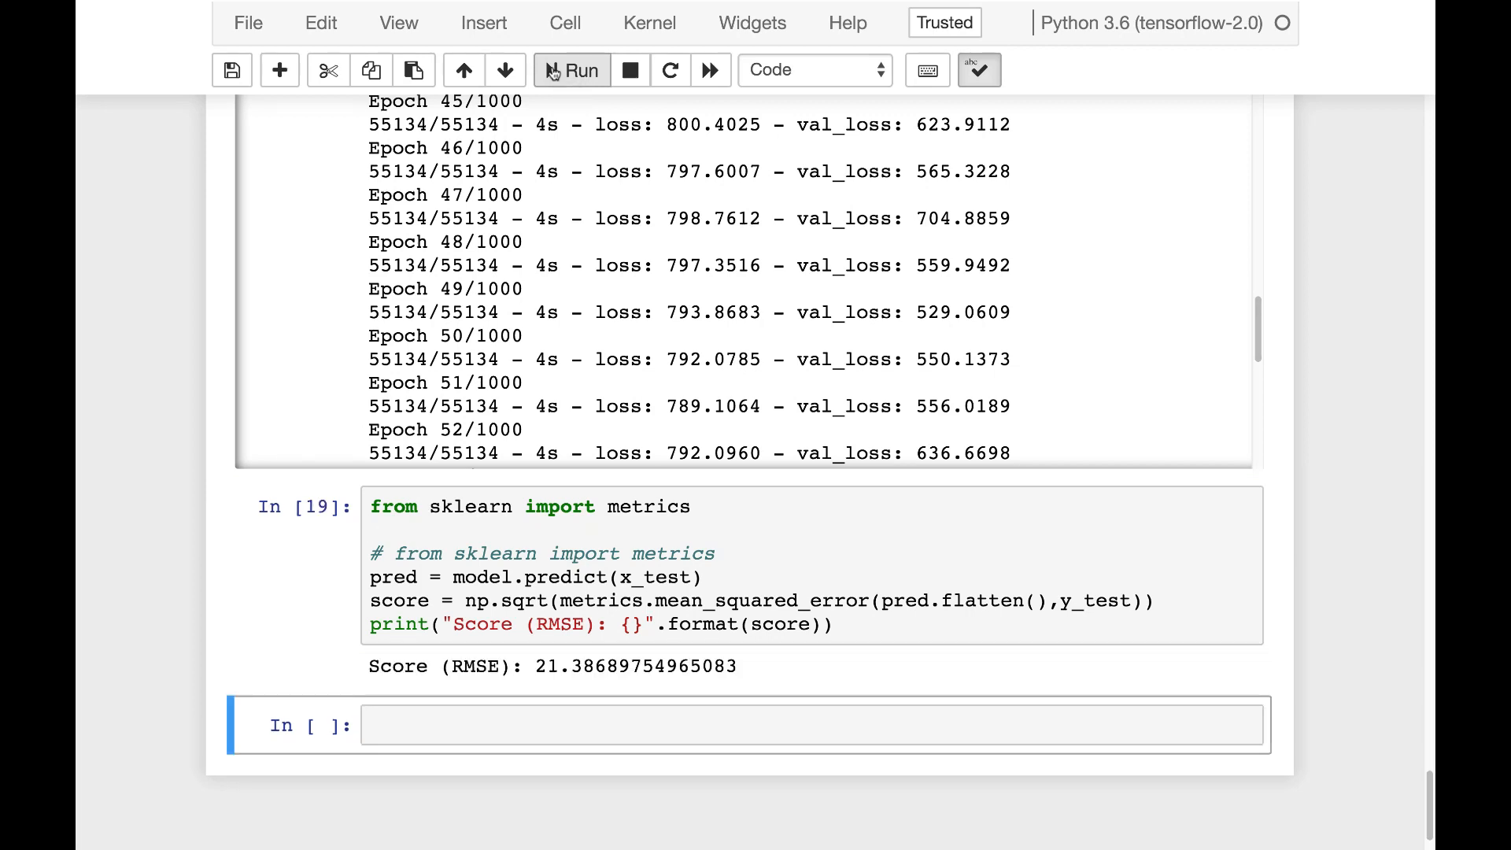